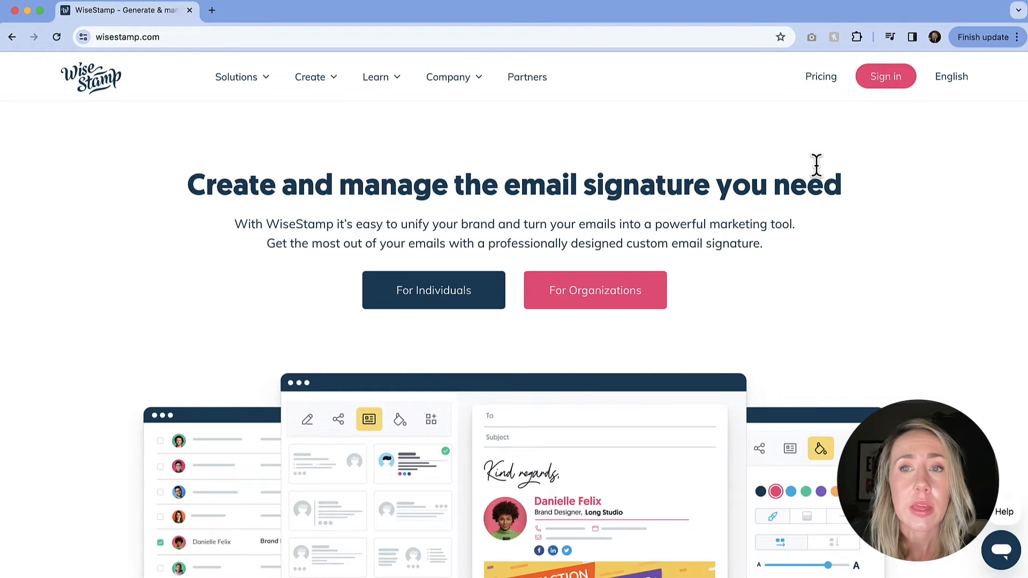
mouse_move(820, 77)
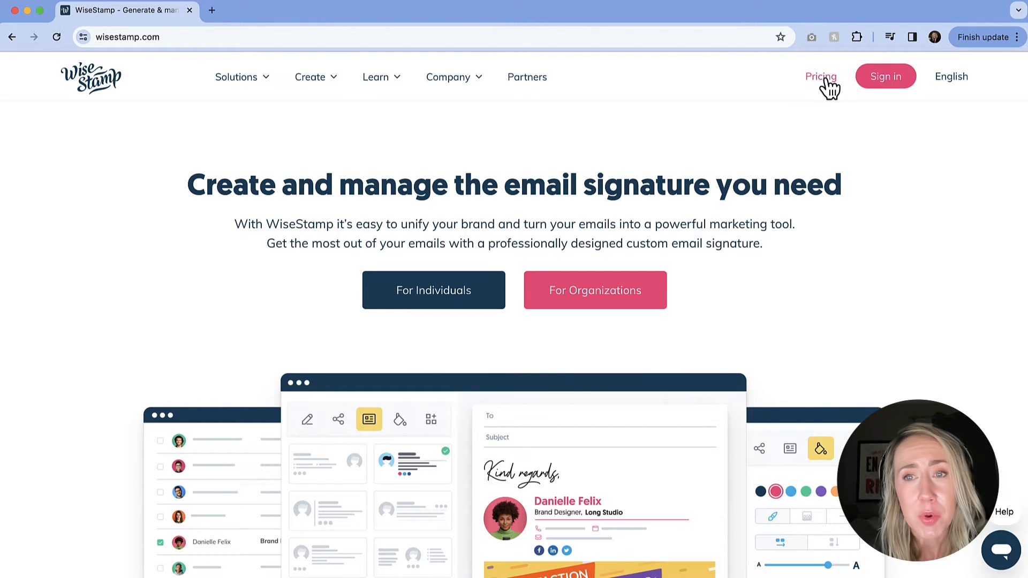
Step: Open WiseStamp's Pricing page listing the Basic, Plus and Enterprise plans
left_click(820, 76)
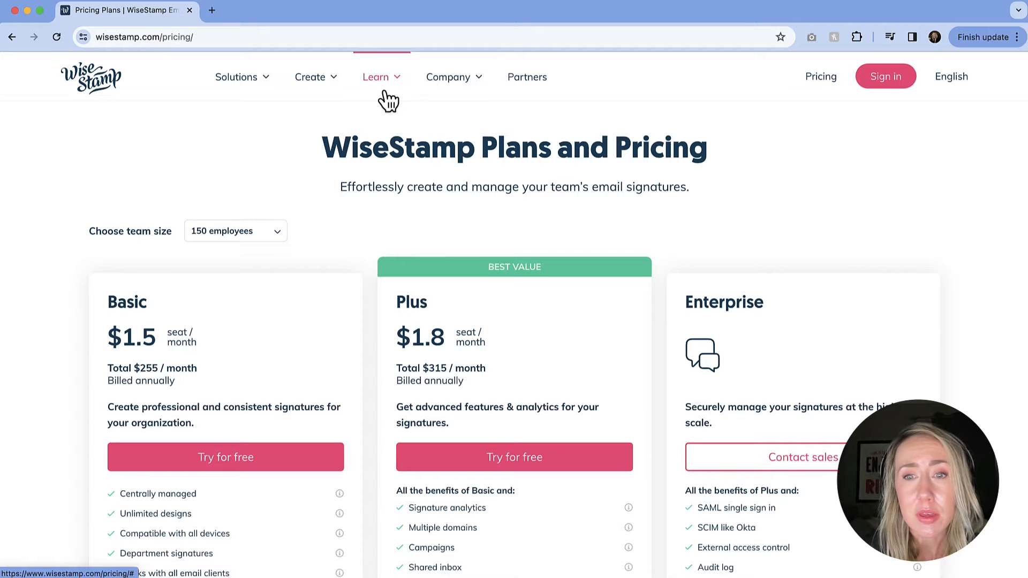
mouse_move(526, 76)
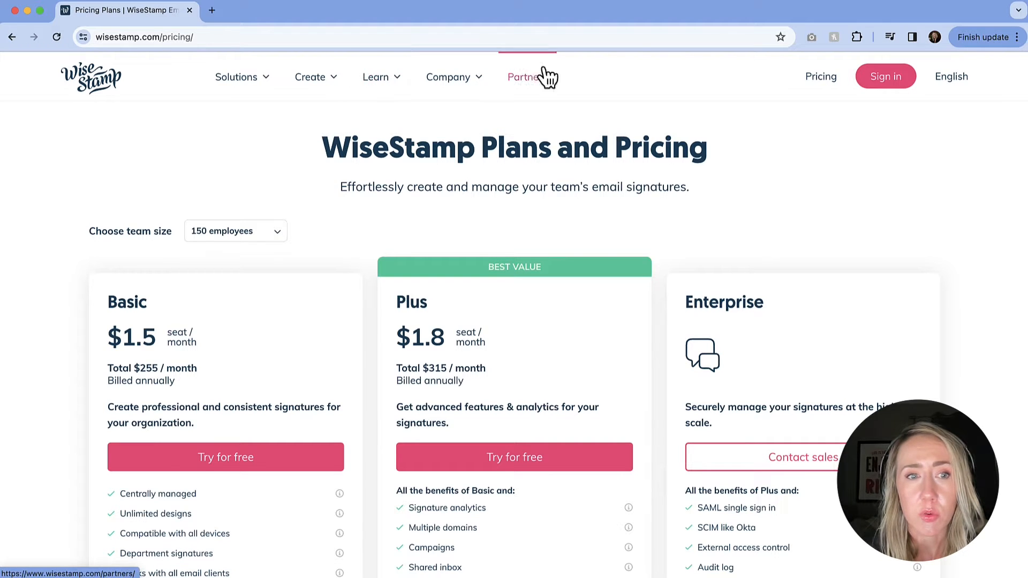
mouse_move(491, 180)
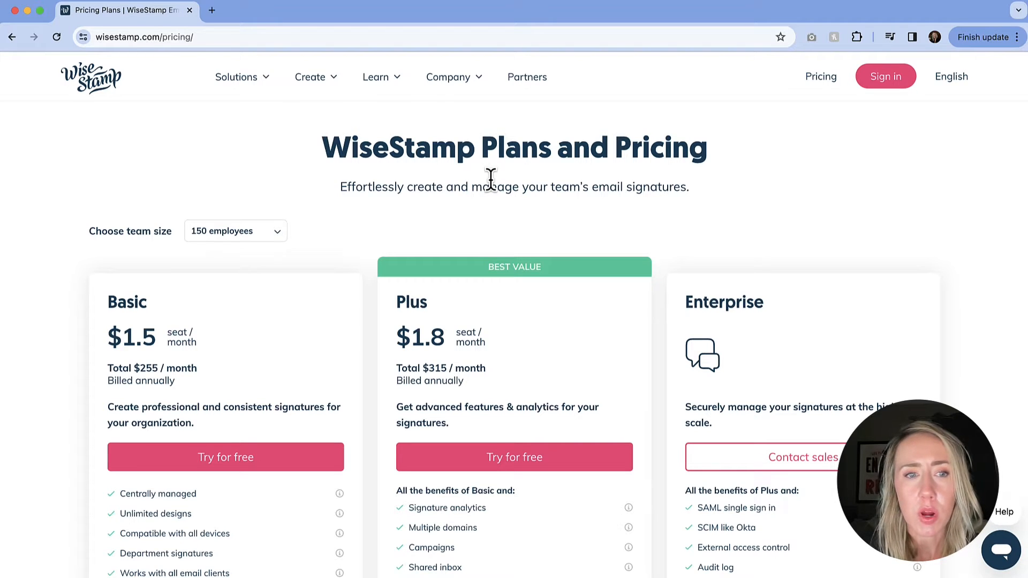
Step: Review the Solo Free plan and show team plans for 1 employee
left_click(235, 231)
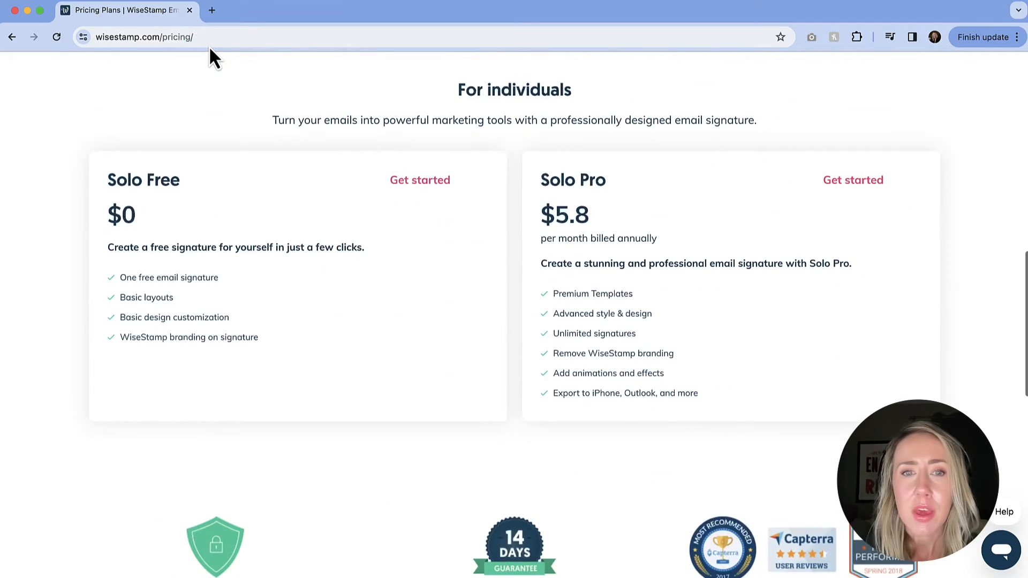
mouse_move(345, 360)
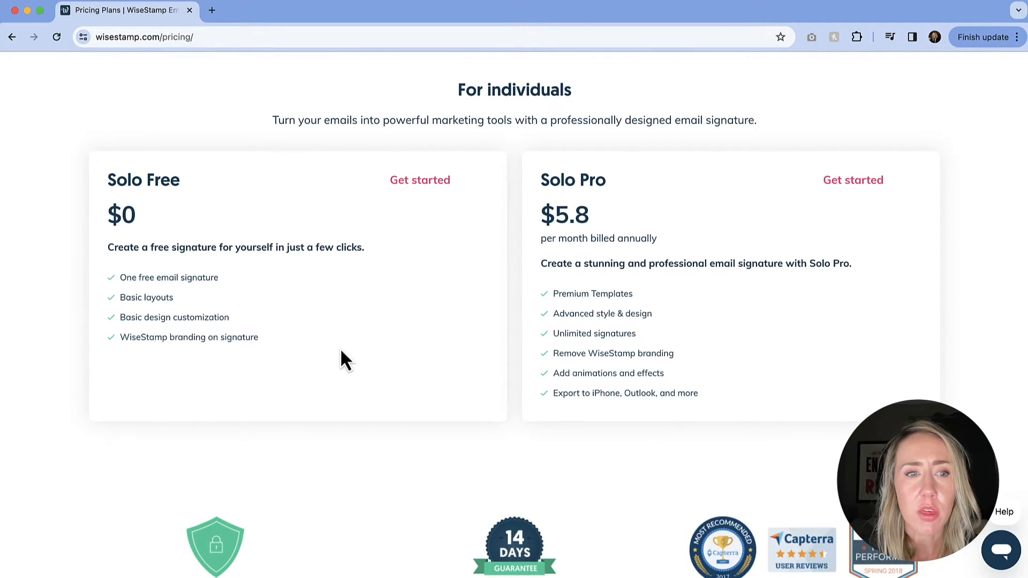
mouse_move(262, 361)
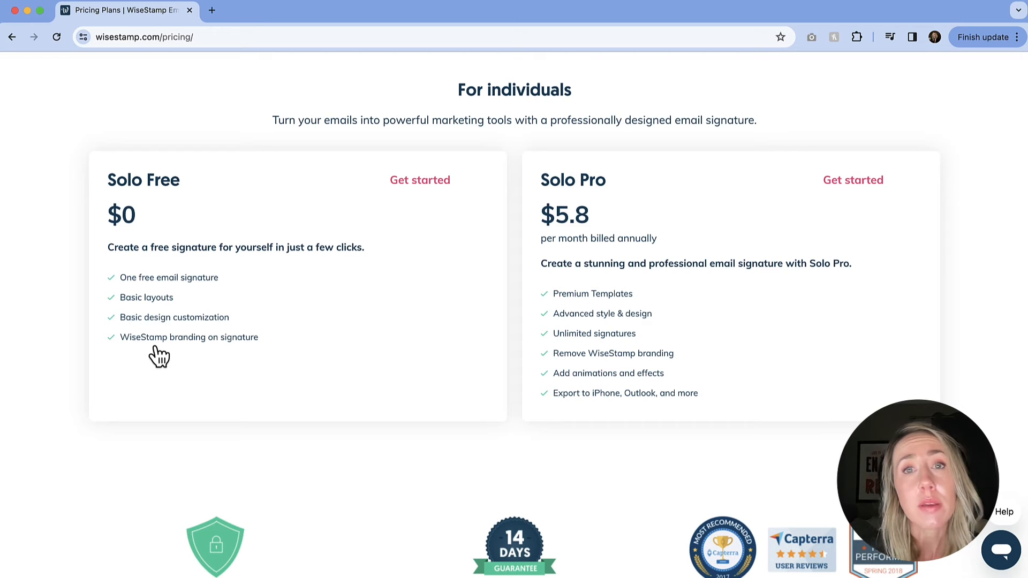
mouse_move(236, 328)
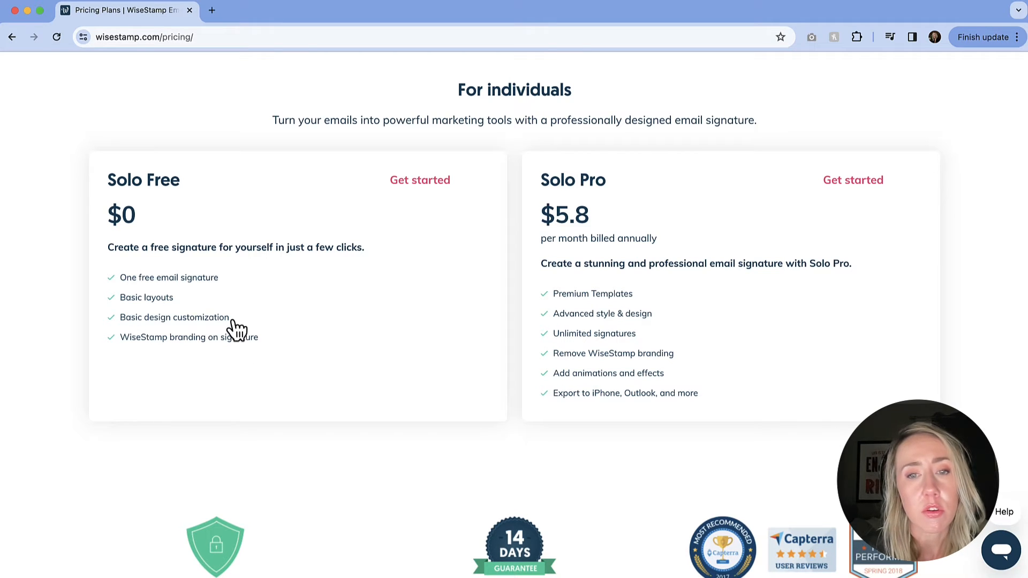
mouse_move(273, 341)
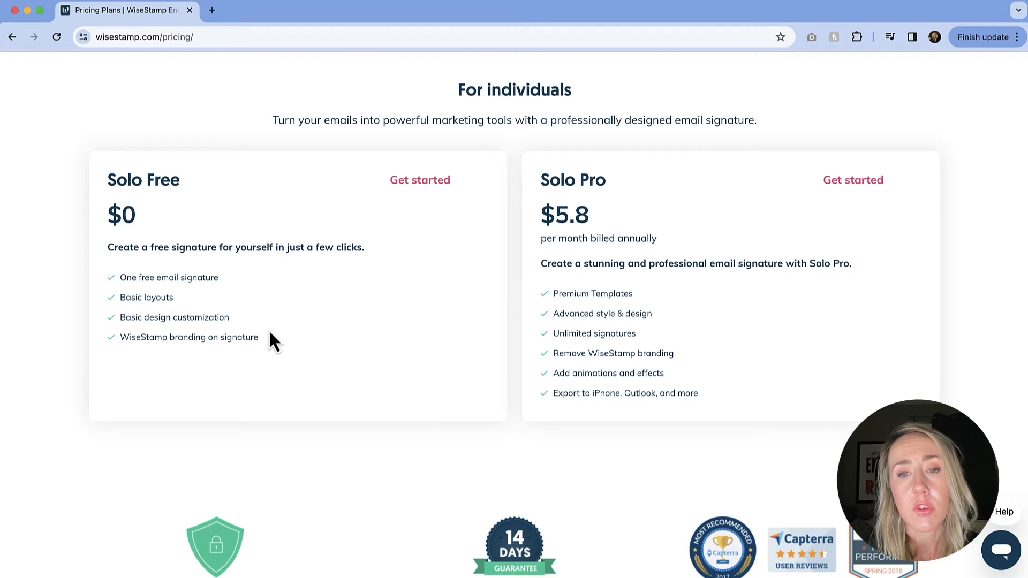
mouse_move(613, 233)
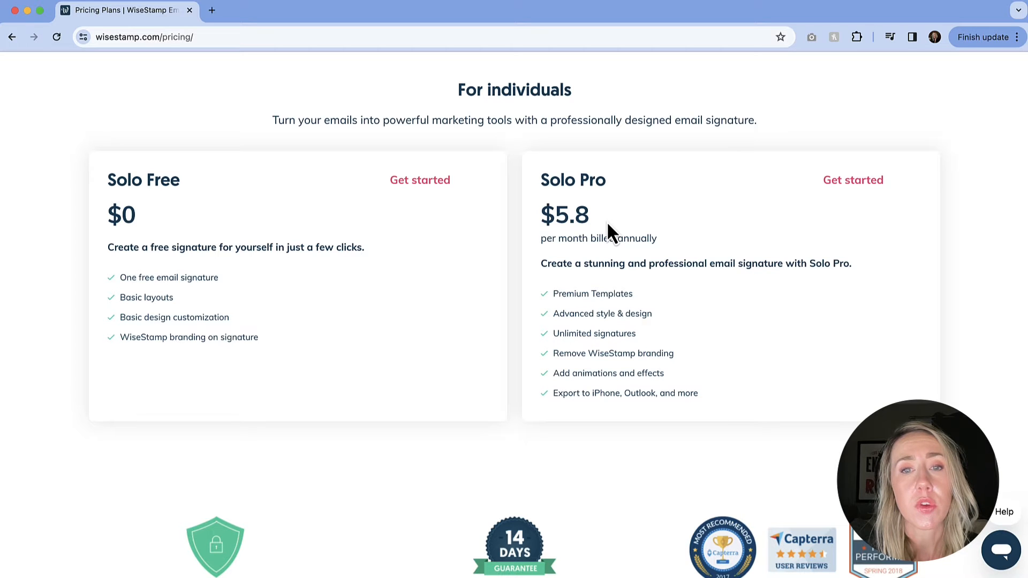
scroll("down", 3)
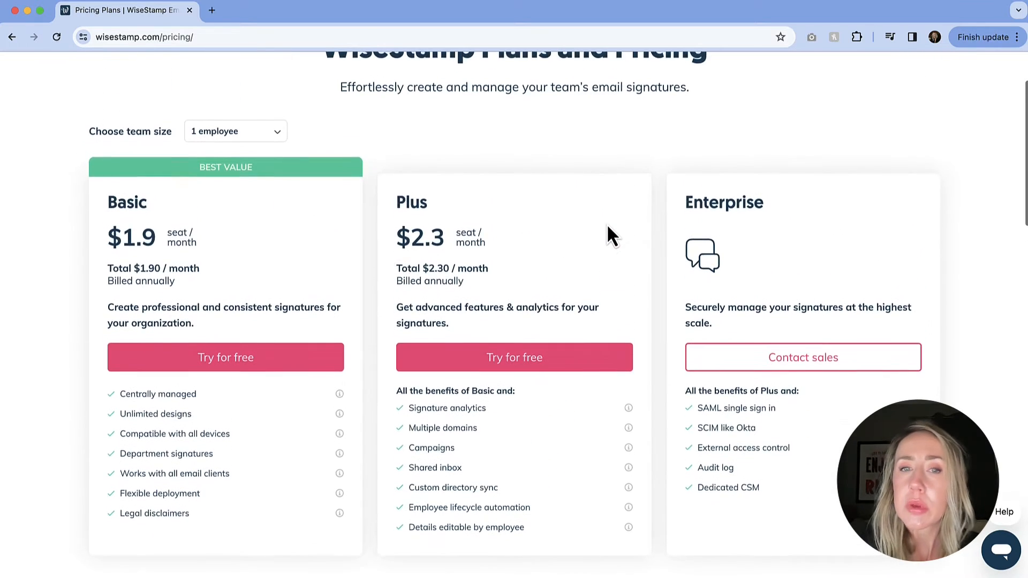
scroll("up", 3)
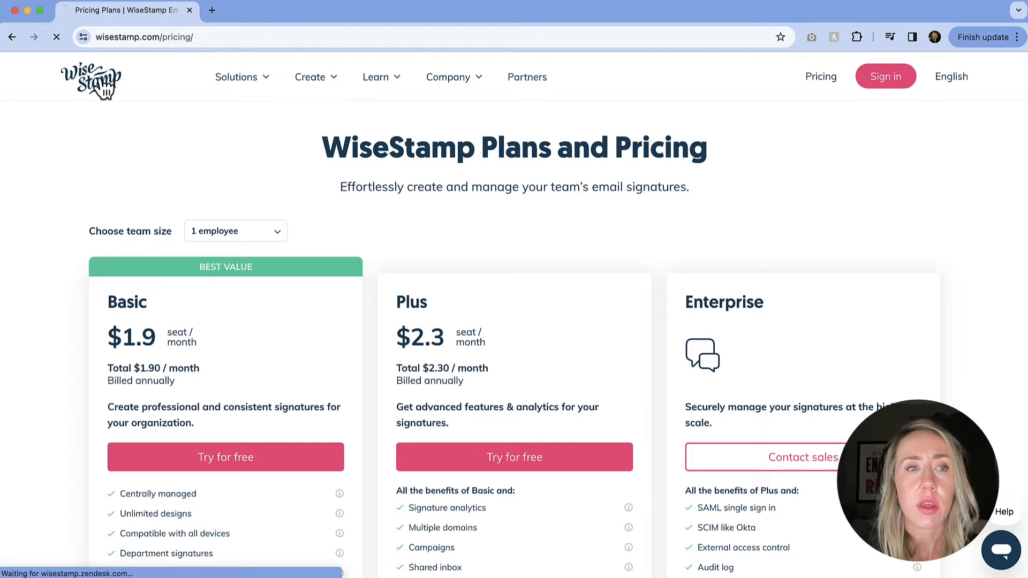
Step: Go to the WiseStamp home page and start a For Individuals signature
left_click(91, 80)
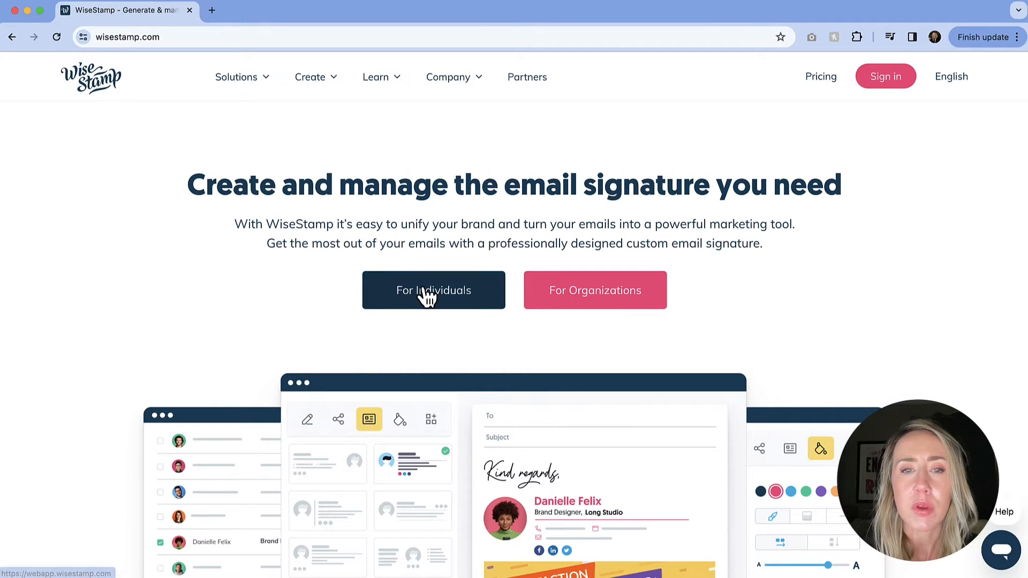
left_click(433, 290)
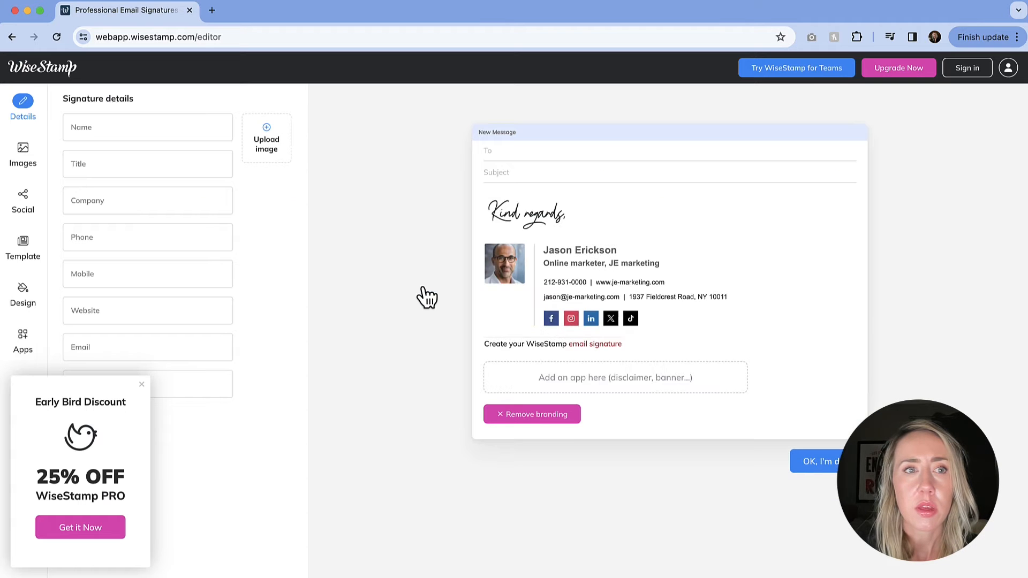
mouse_move(406, 256)
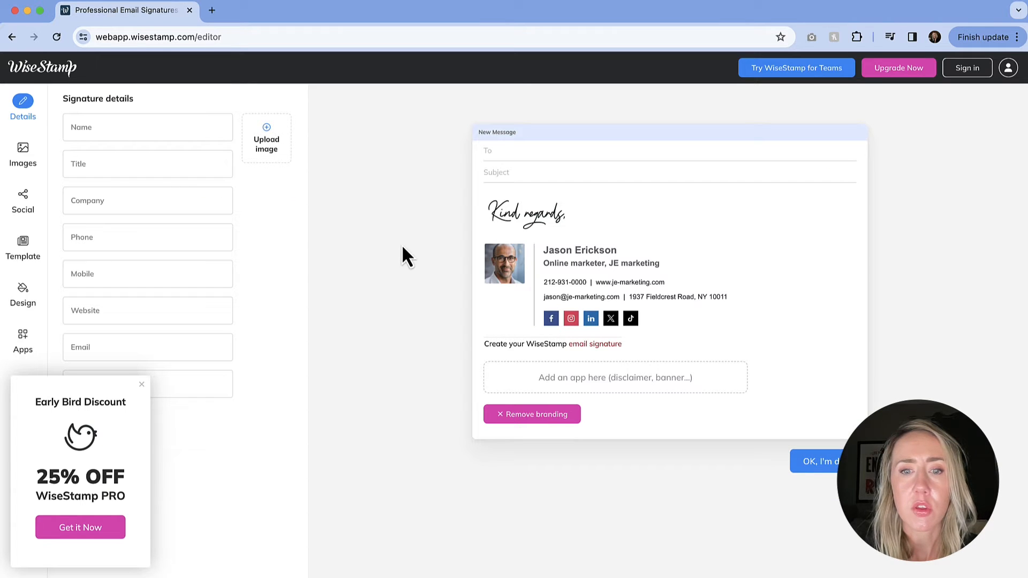
mouse_move(944, 170)
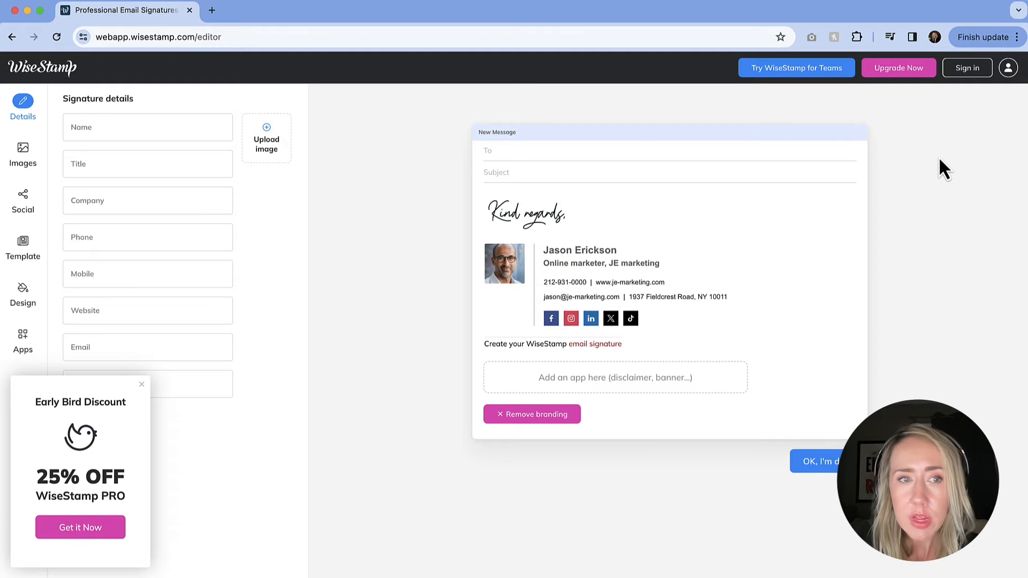
mouse_move(365, 326)
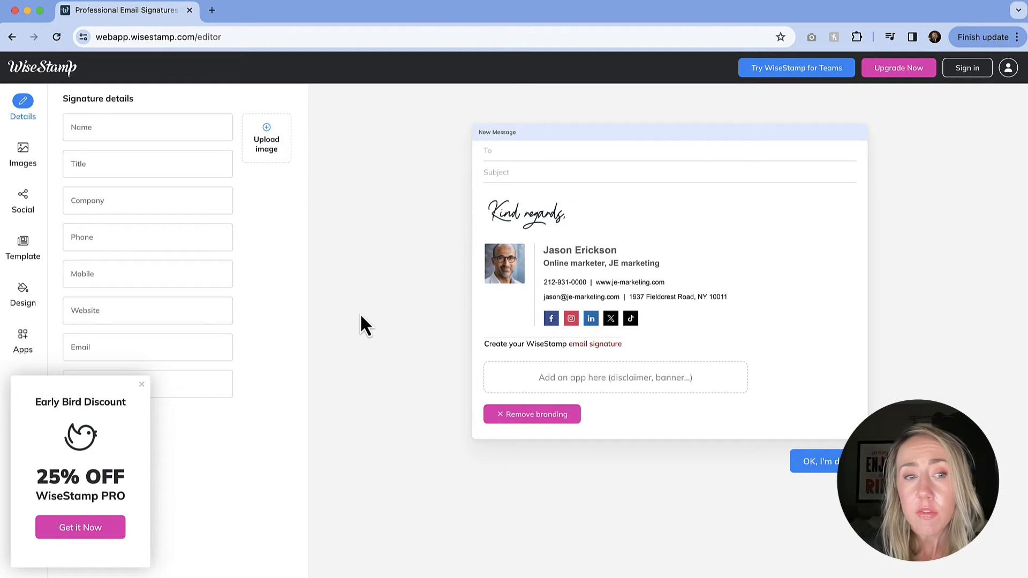
mouse_move(269, 424)
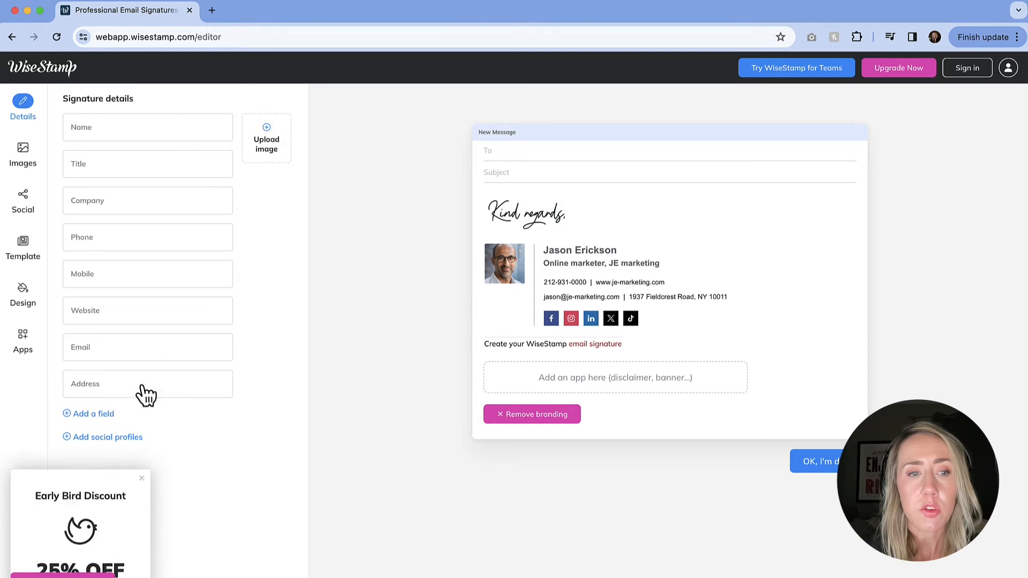
Step: Dismiss the early bird offer and apply the free Horizontal template
left_click(141, 477)
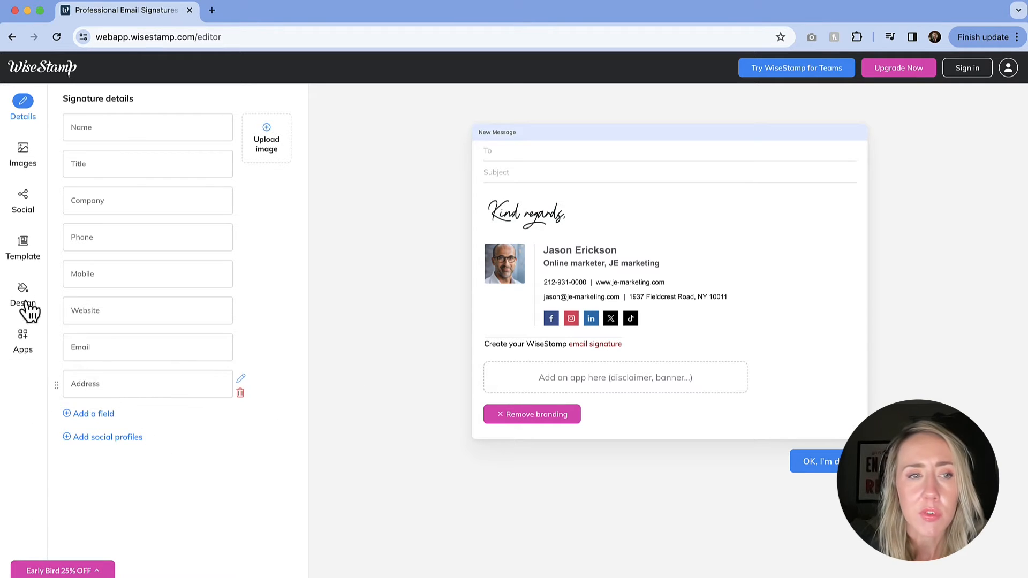
left_click(22, 245)
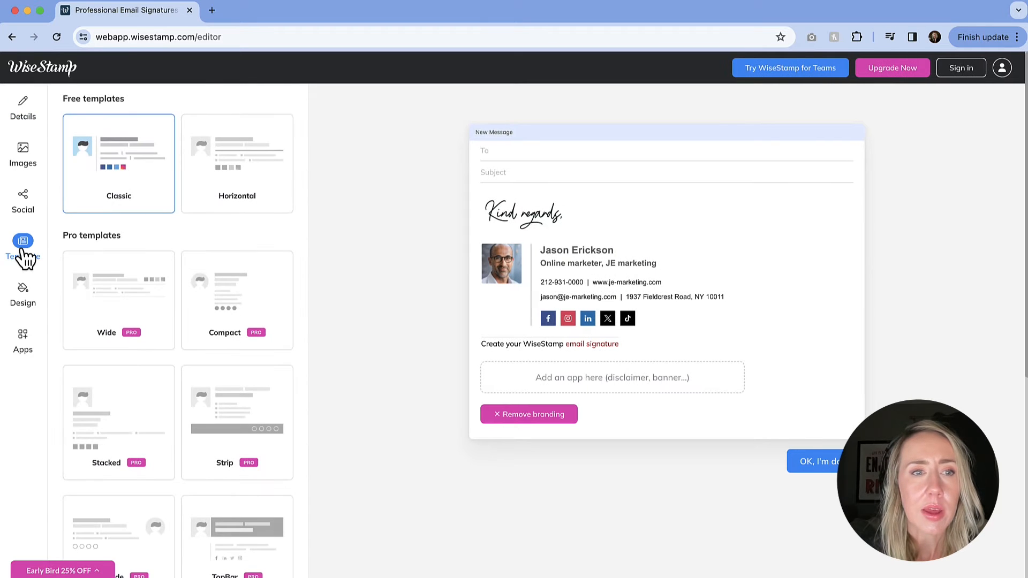
mouse_move(128, 138)
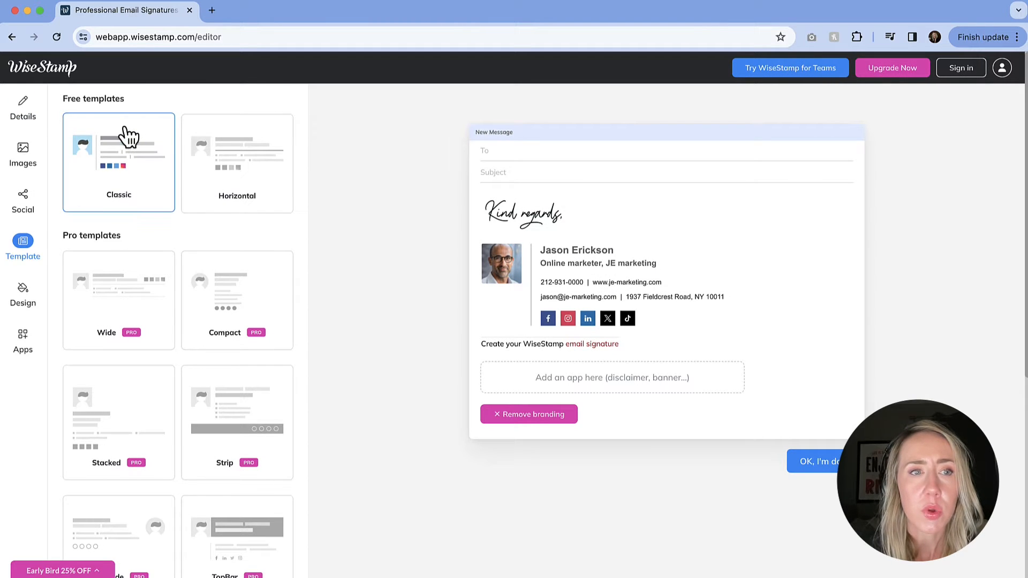
mouse_move(158, 196)
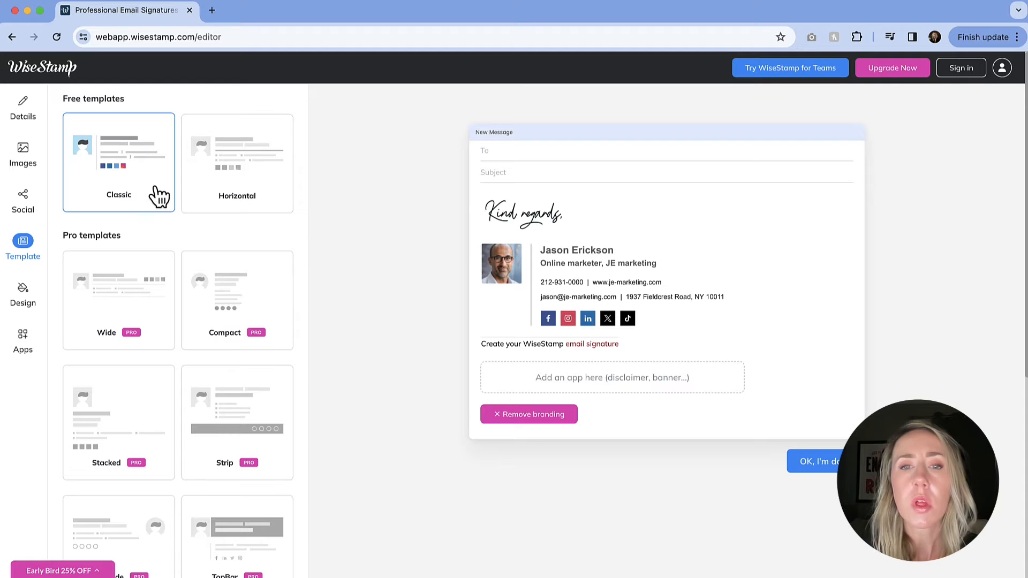
mouse_move(534, 279)
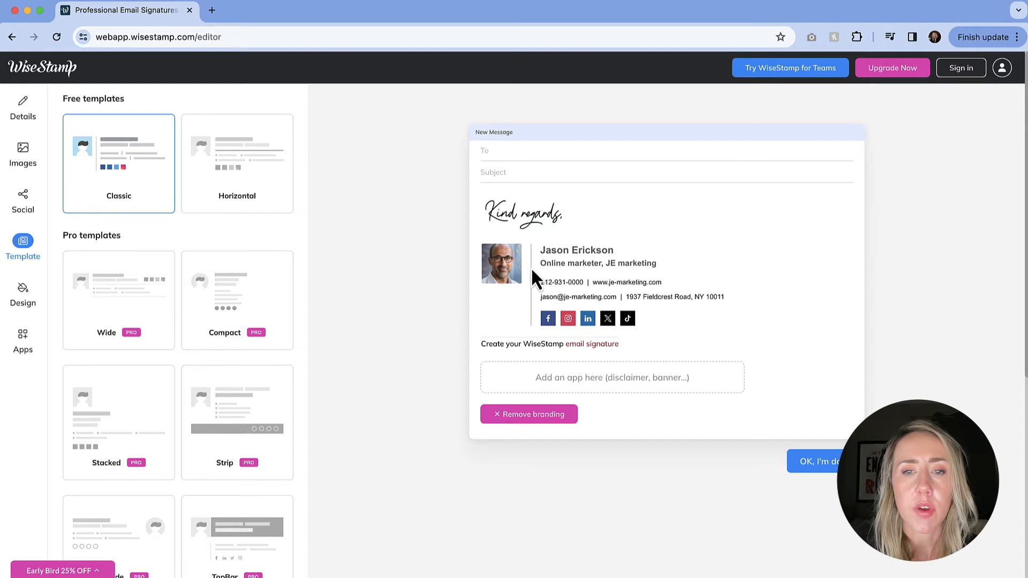
left_click(237, 163)
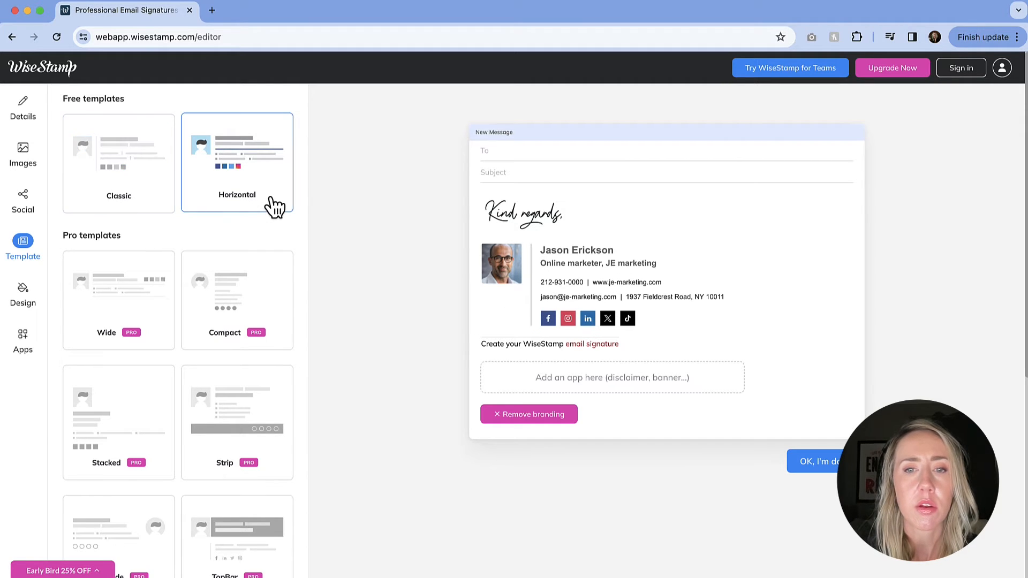
left_click(237, 163)
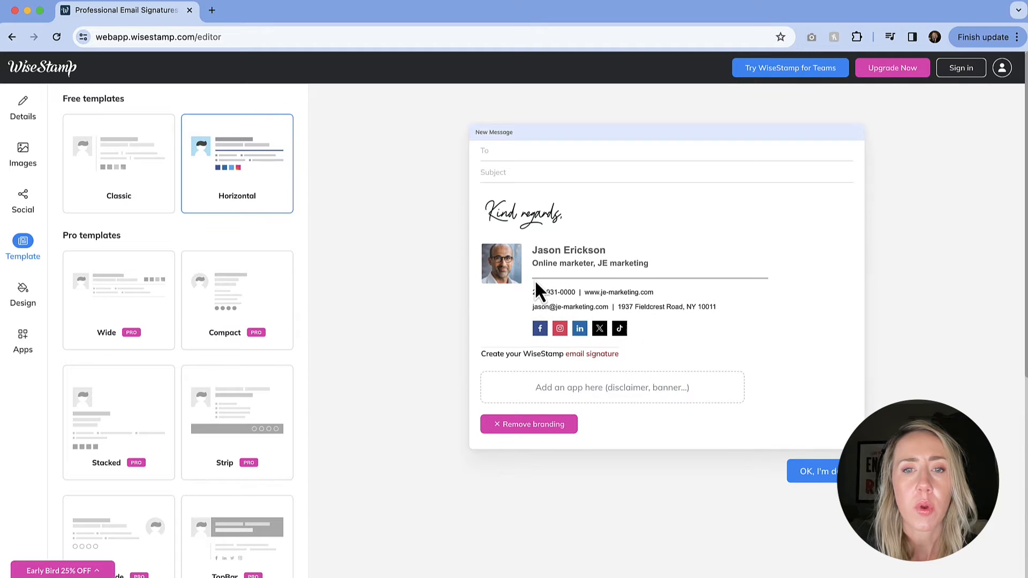
mouse_move(809, 293)
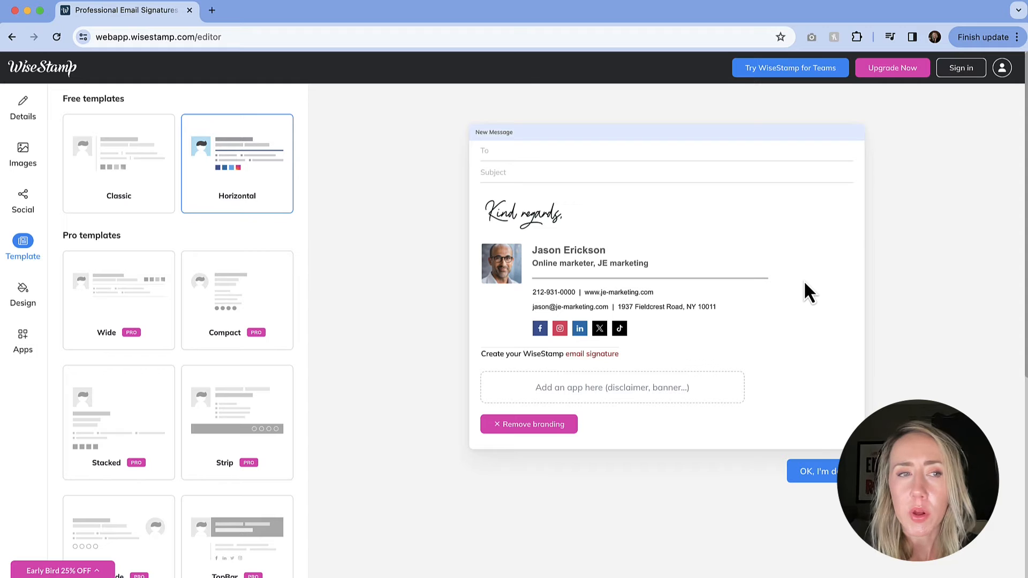
left_click(23, 105)
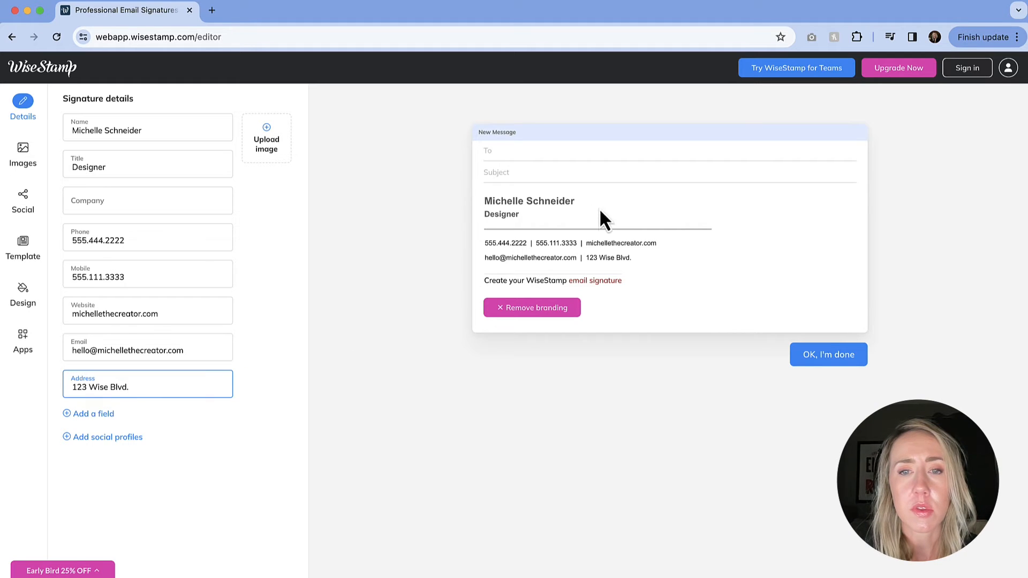
mouse_move(633, 200)
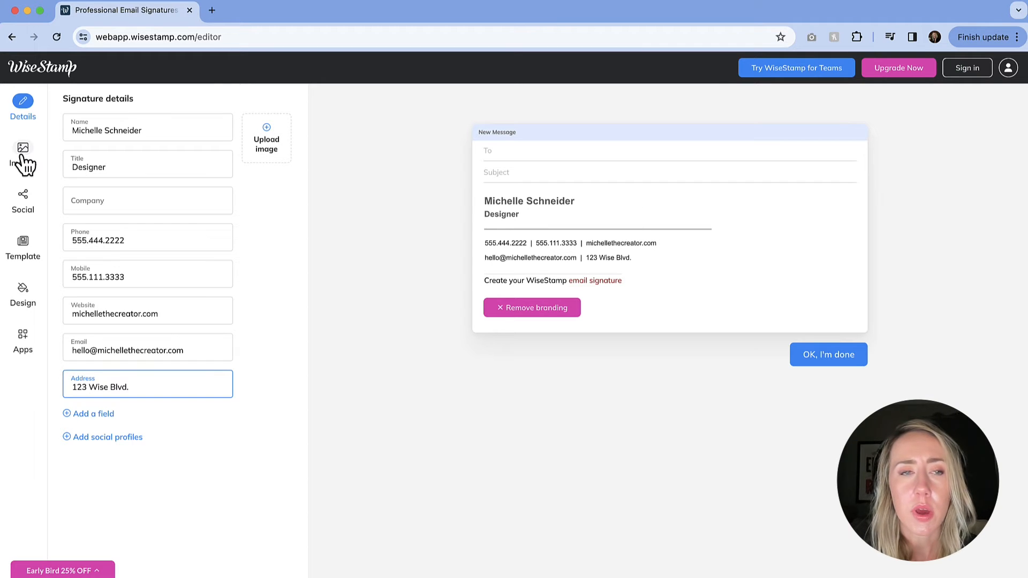
Step: Upload a headshot photo in the Images section of the signature
left_click(22, 147)
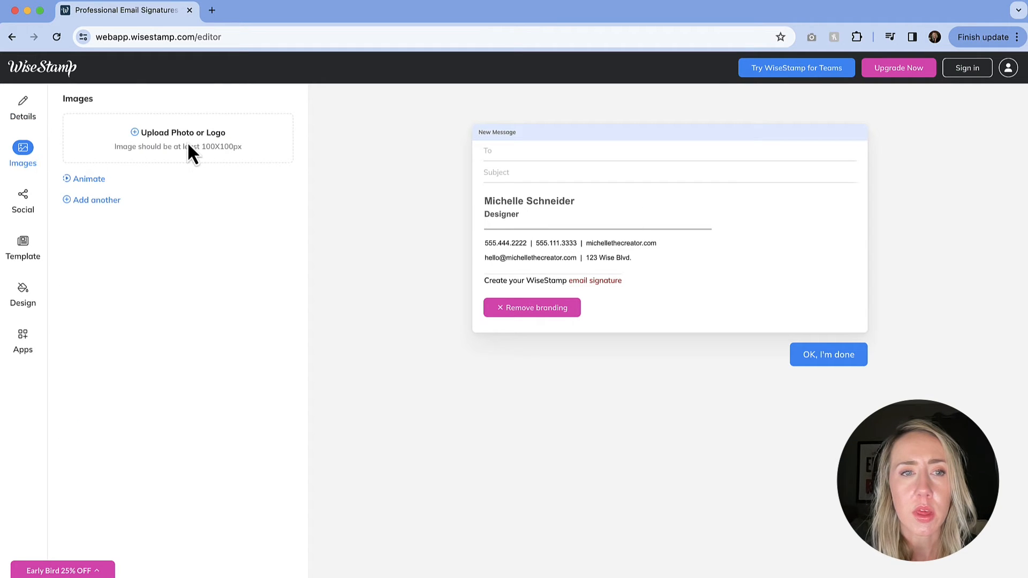
mouse_move(173, 151)
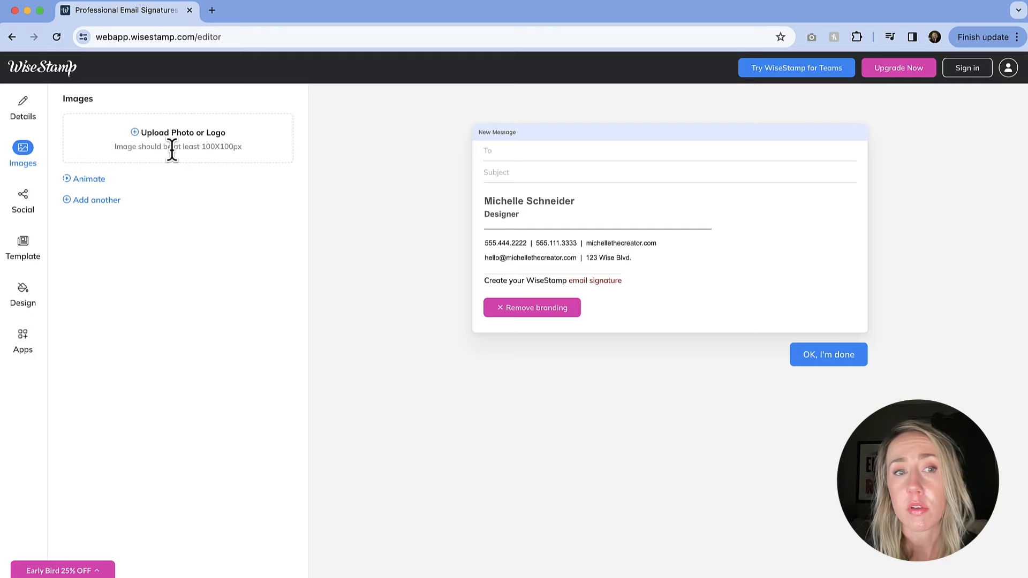
mouse_move(245, 175)
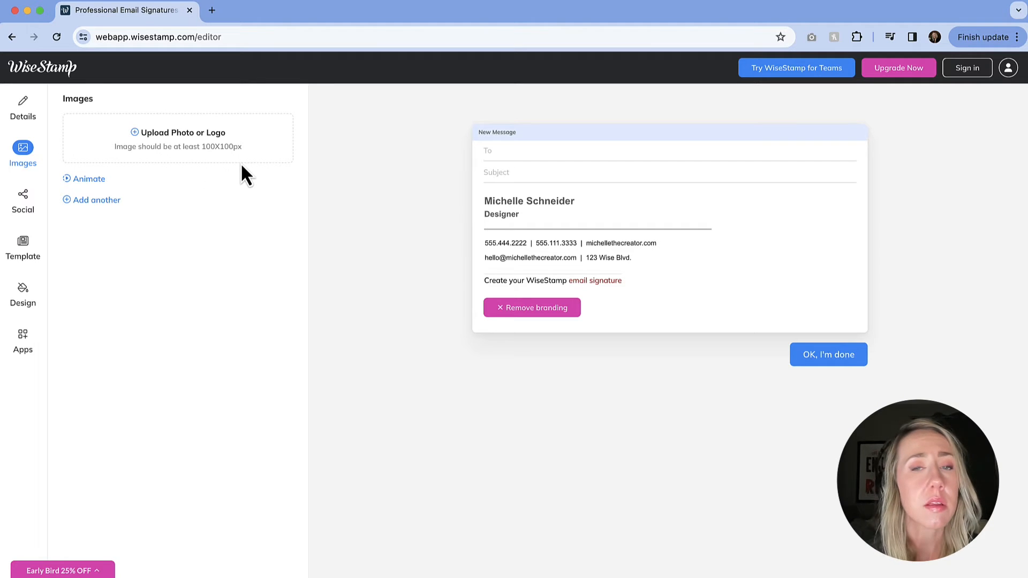
mouse_move(137, 143)
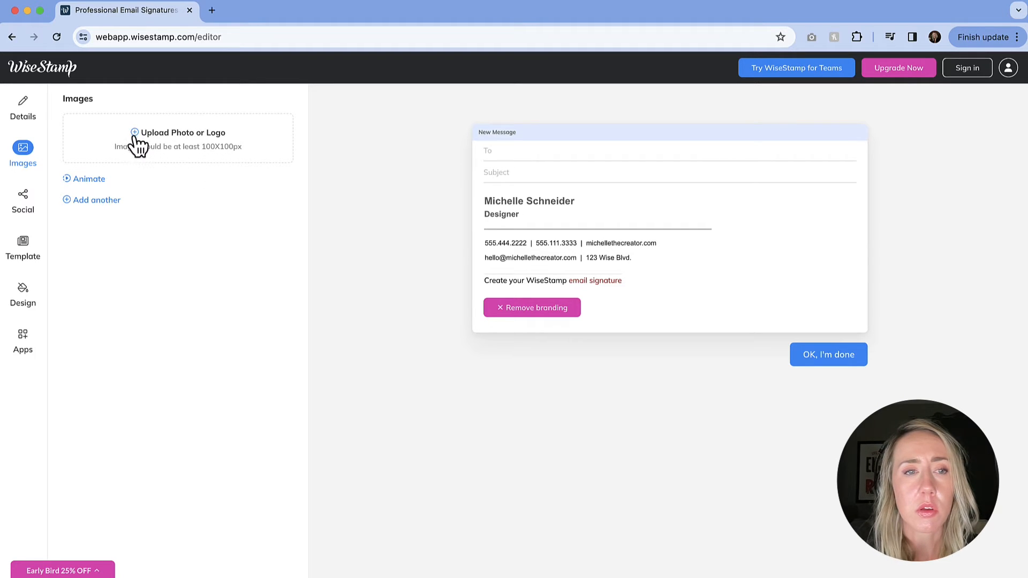
left_click(177, 132)
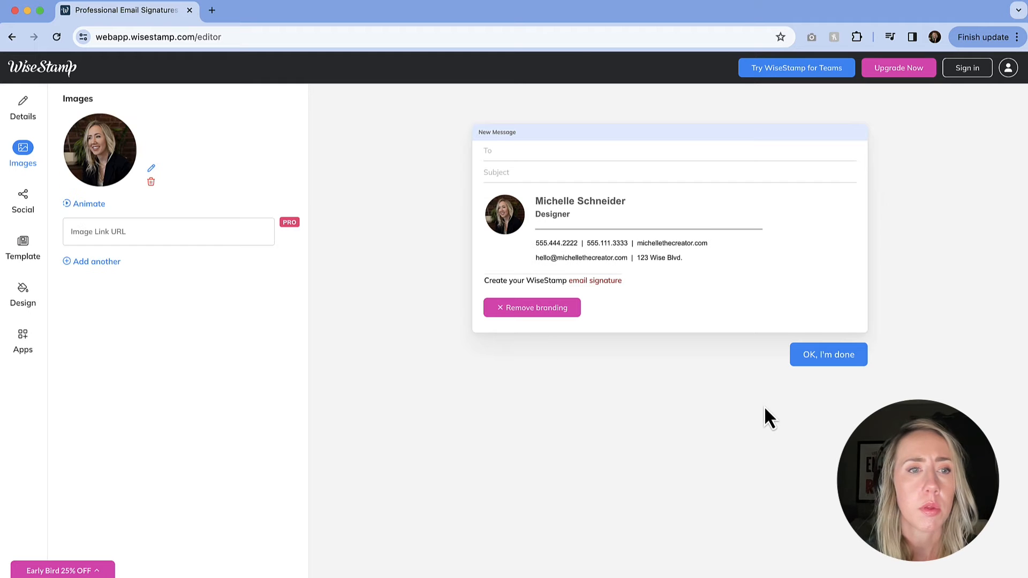
mouse_move(522, 261)
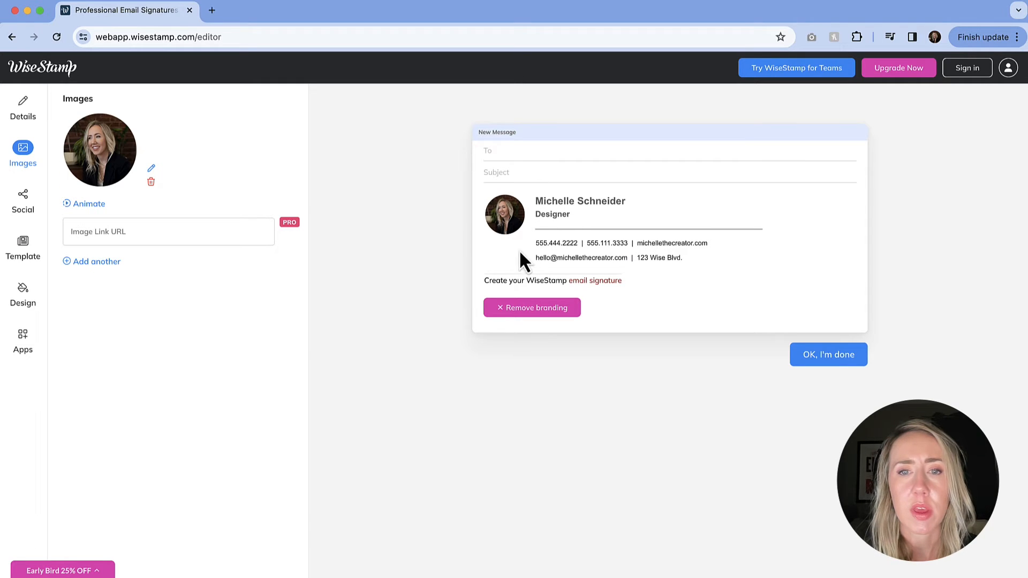
Step: Show the Social profiles section with its Facebook, Instagram, LinkedIn, Twitter and TikTok fields
left_click(22, 202)
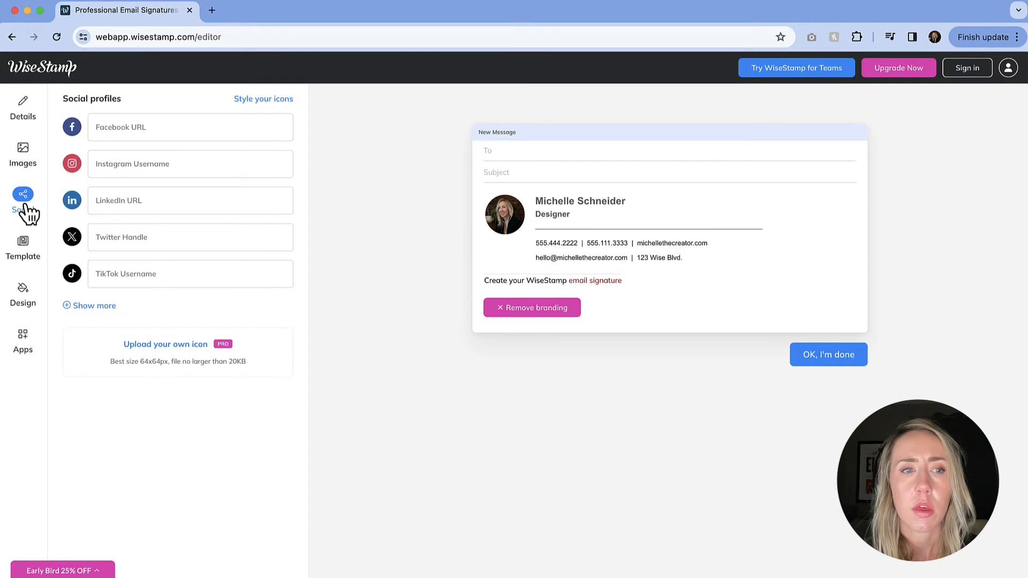
mouse_move(115, 187)
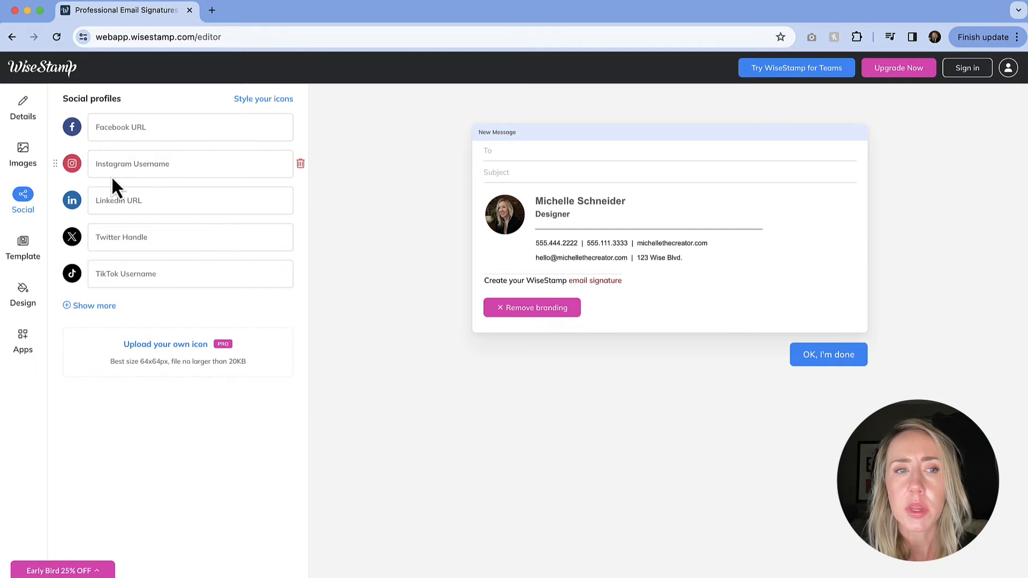
mouse_move(137, 186)
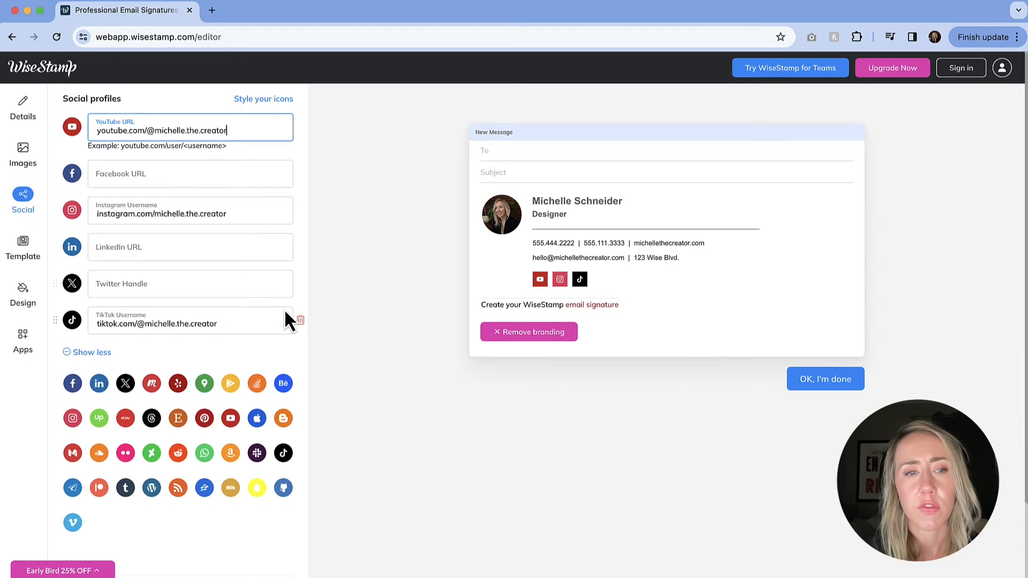
mouse_move(138, 364)
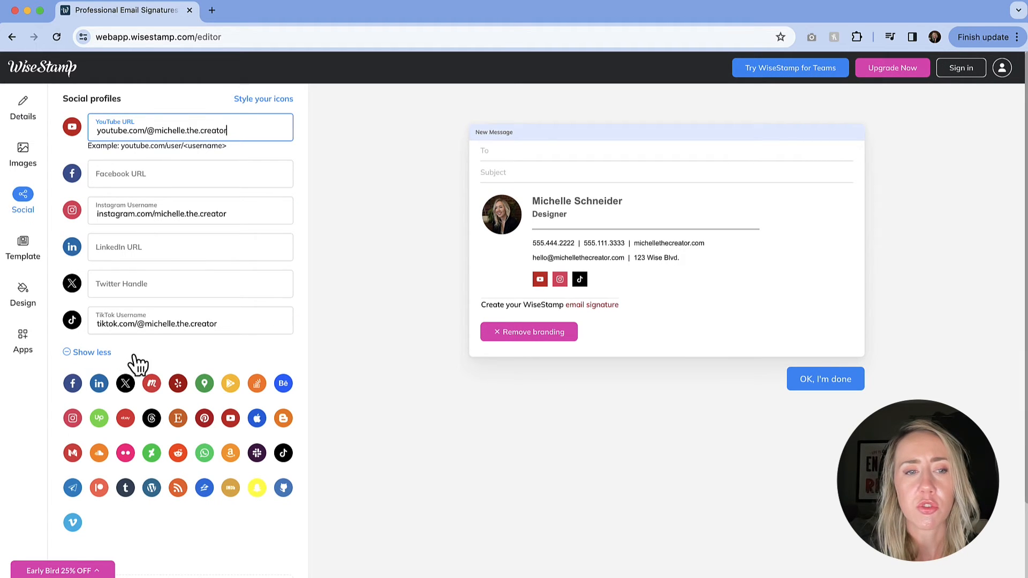
mouse_move(263, 357)
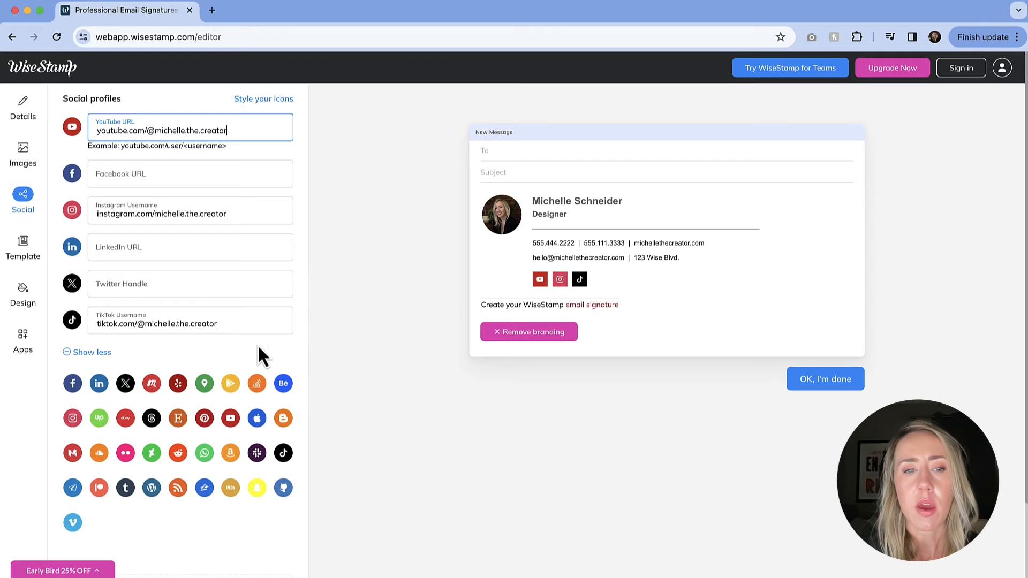
mouse_move(10, 554)
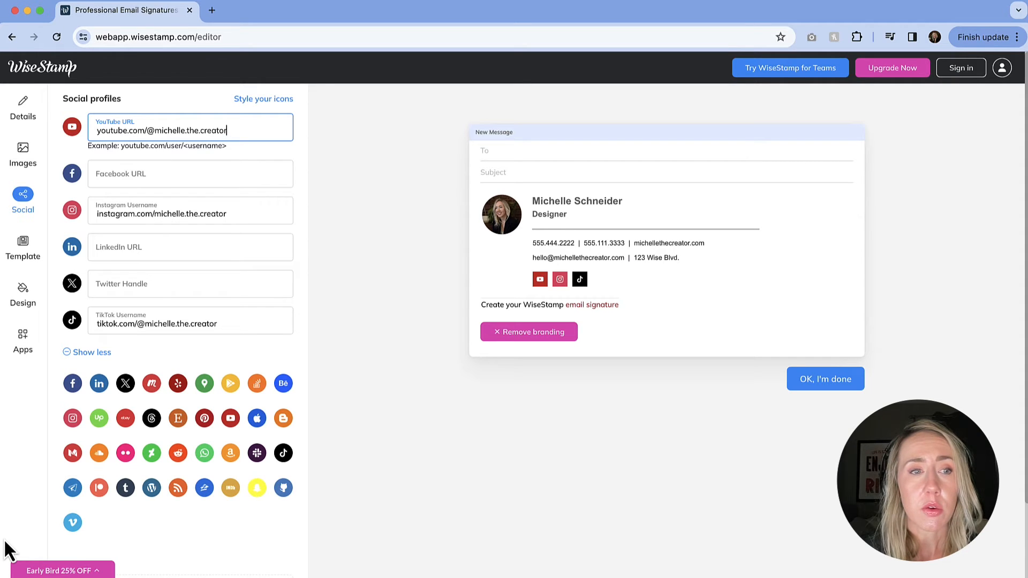
left_click(22, 292)
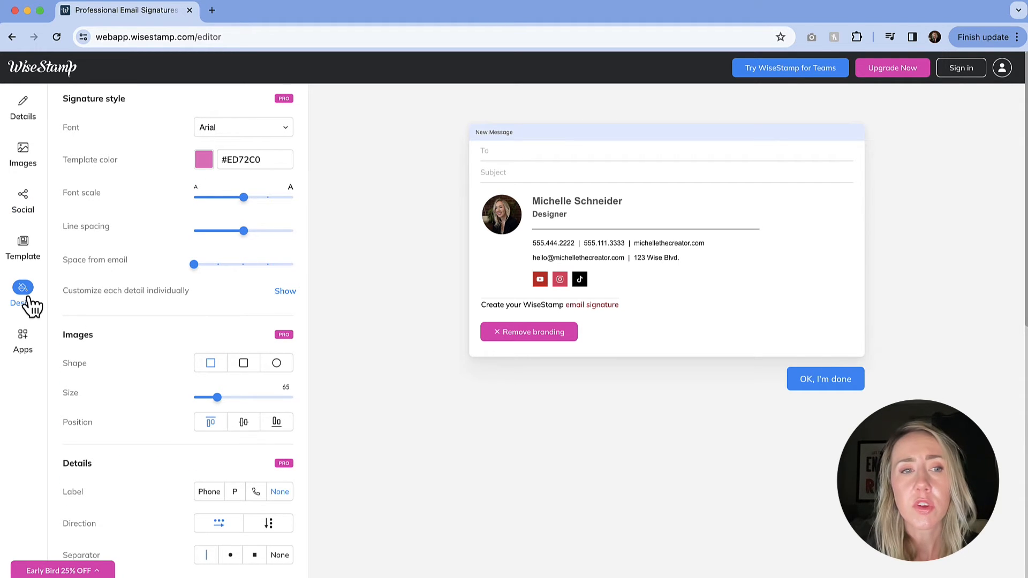
mouse_move(278, 111)
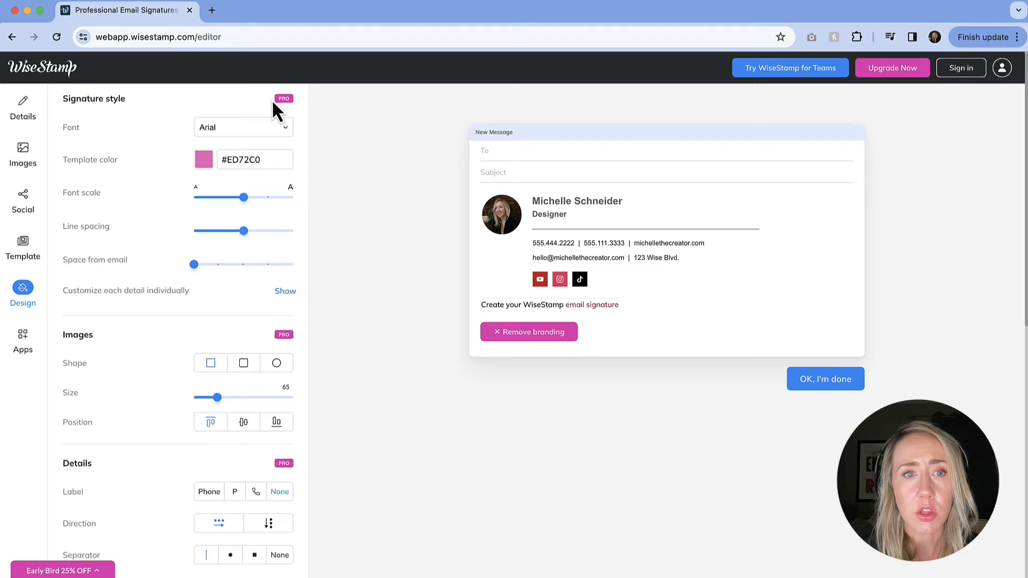
mouse_move(301, 111)
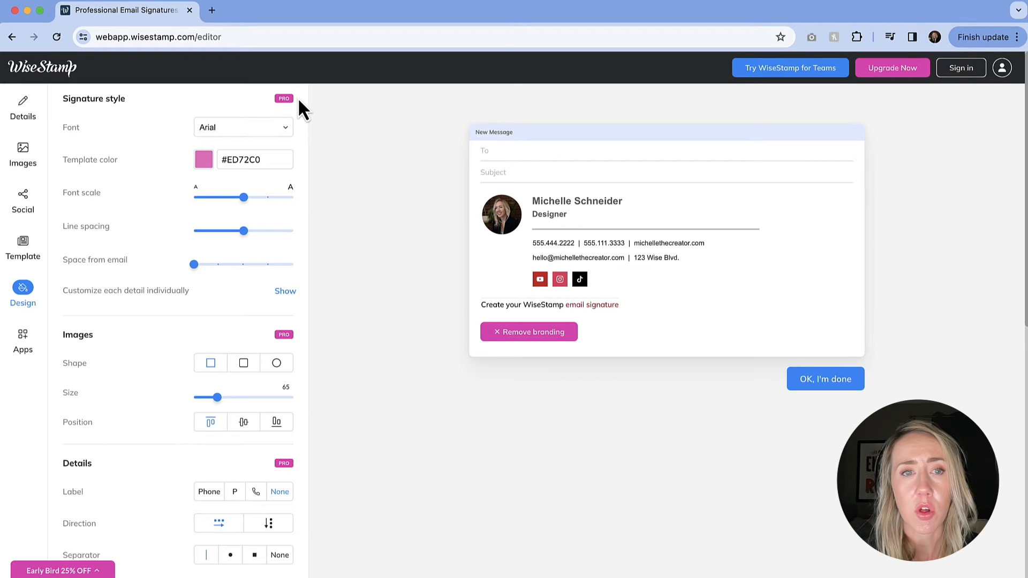
scroll("down", 3)
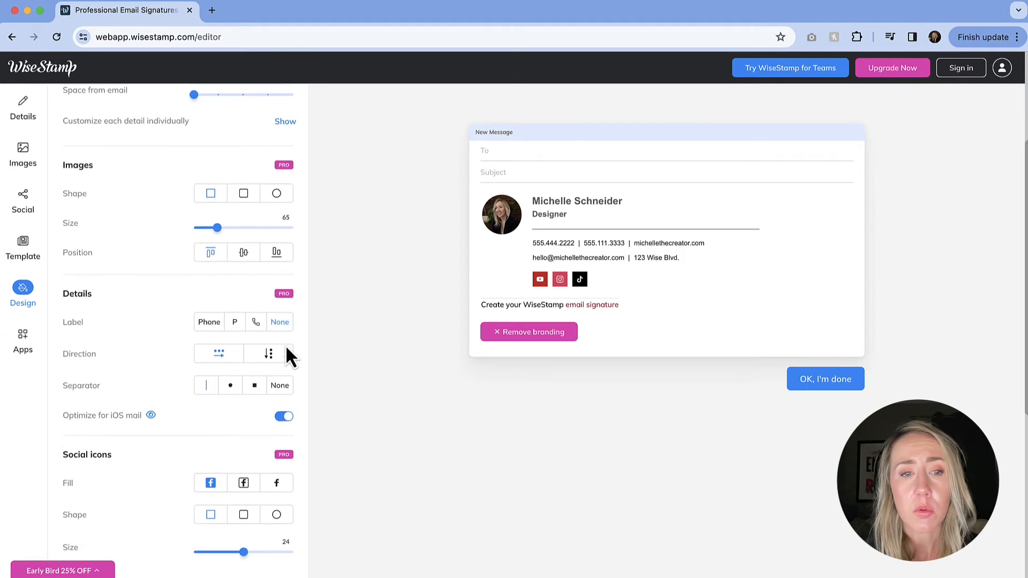
scroll("down", 3)
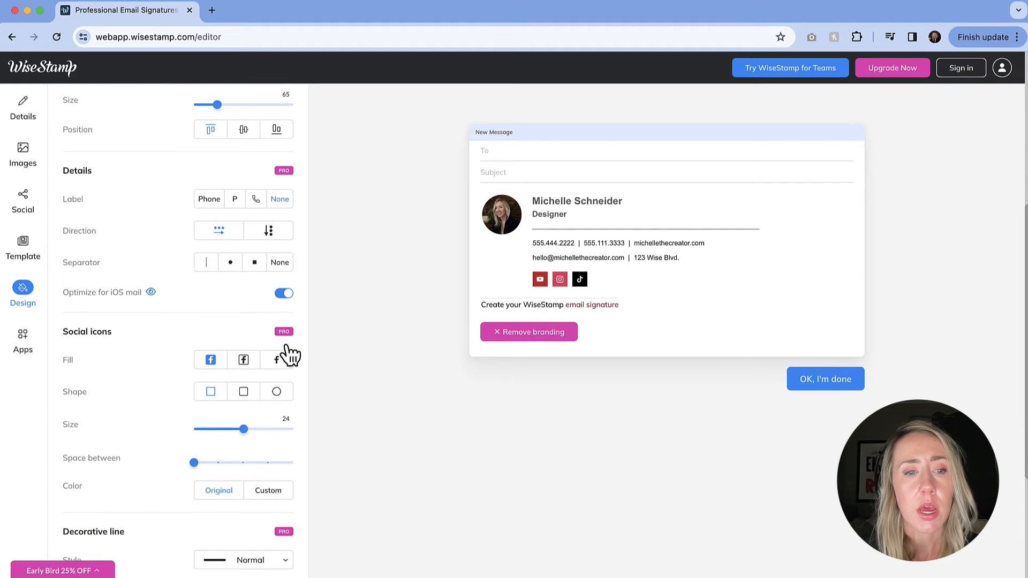
scroll("up", 3)
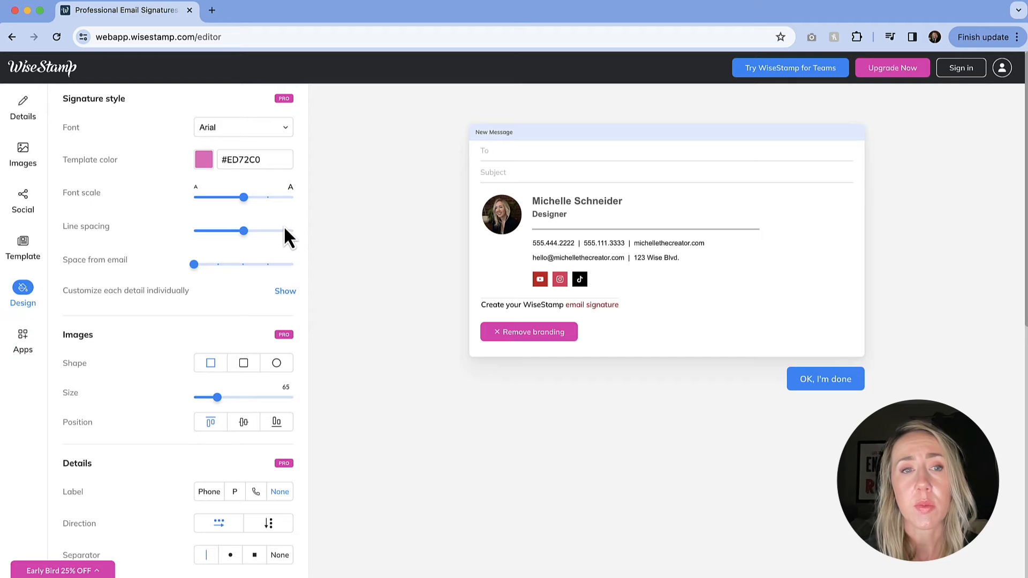
left_click(242, 126)
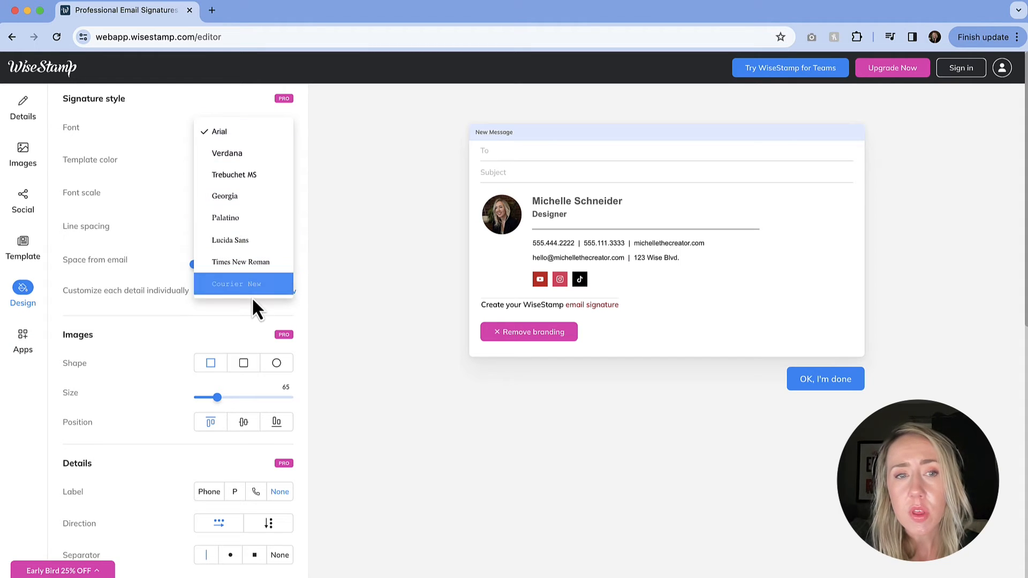
left_click(216, 131)
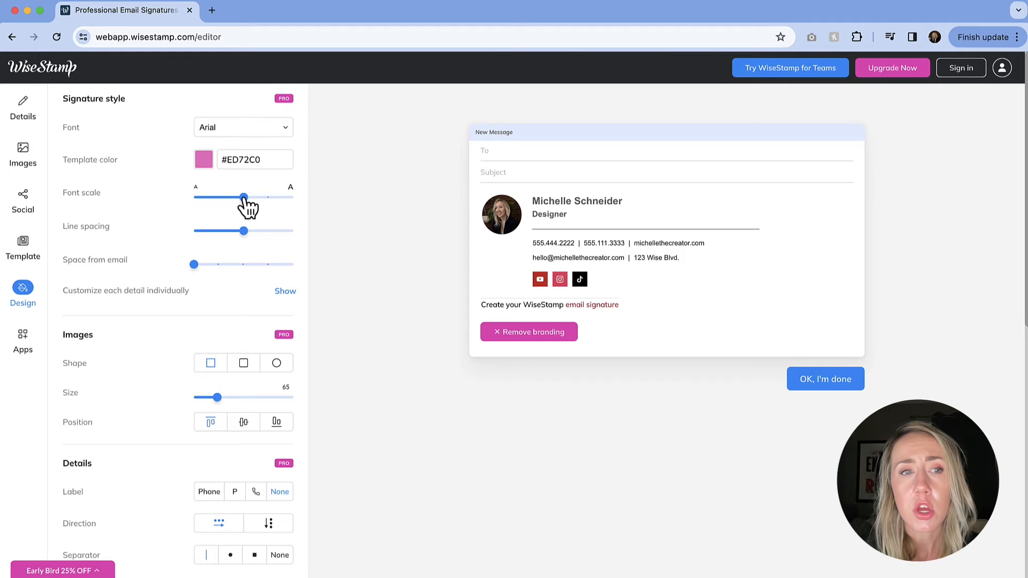
mouse_move(270, 228)
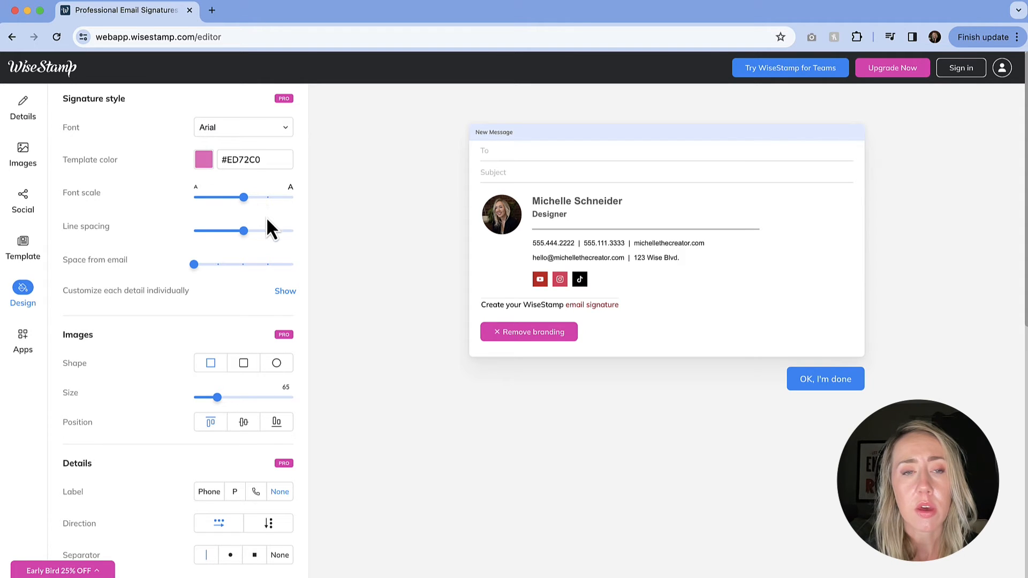
scroll("down", 3)
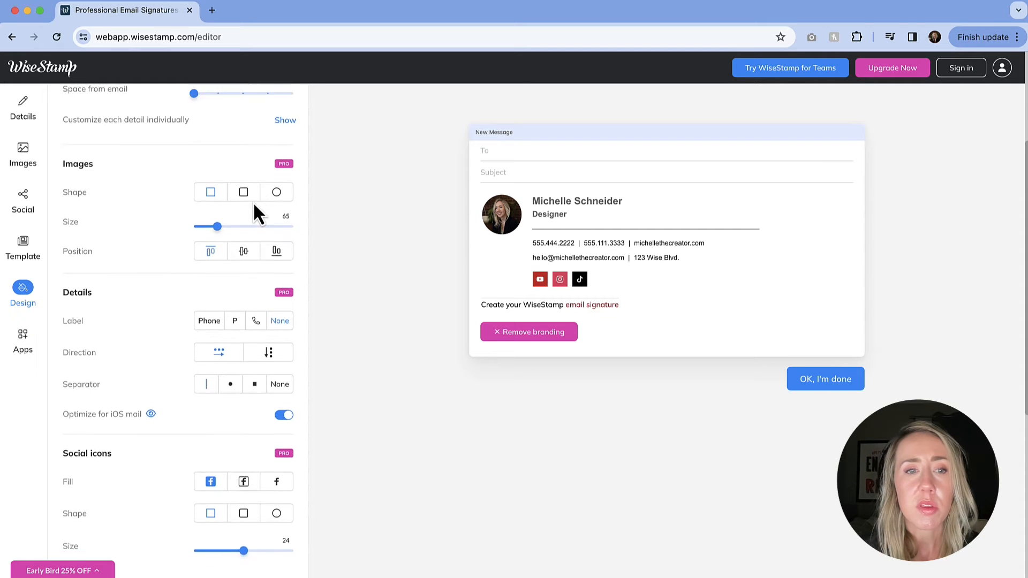
scroll("down", 3)
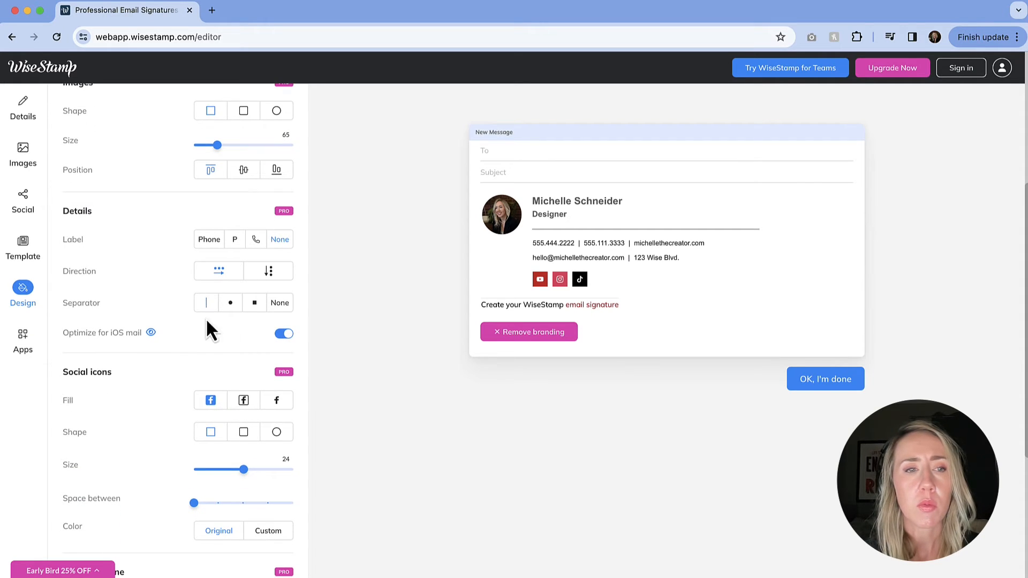
mouse_move(231, 318)
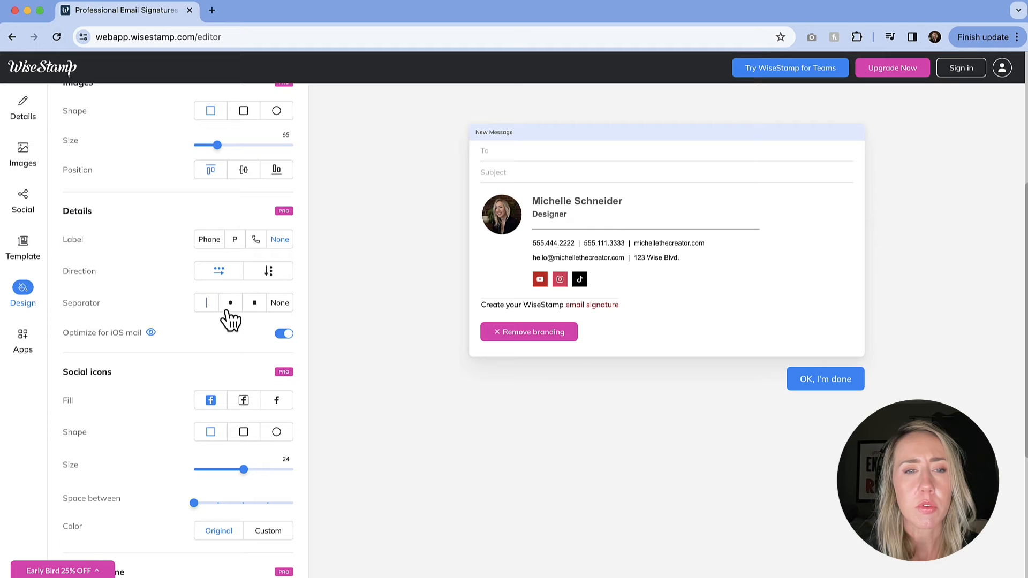
scroll("down", 3)
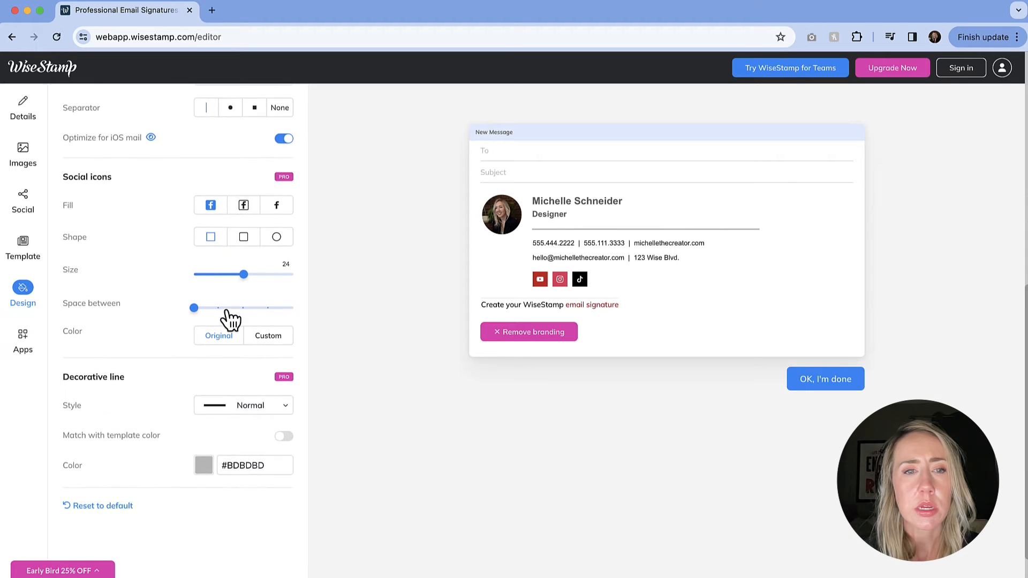
mouse_move(271, 287)
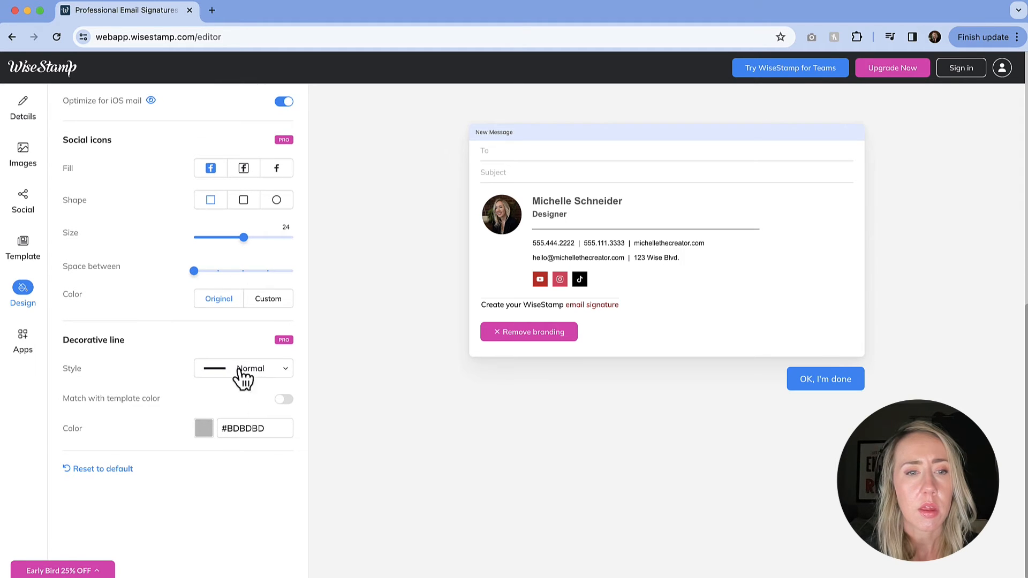
mouse_move(23, 351)
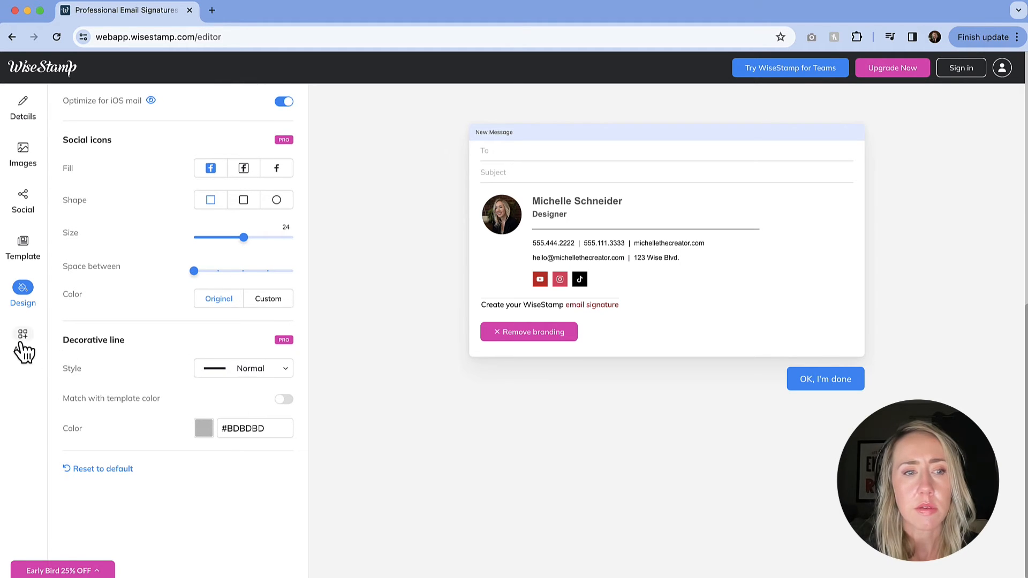
Step: Preview the Instagram gallery, Green footer, Disclaimer, Styled signoff, Quote and Online scheduler apps
left_click(23, 334)
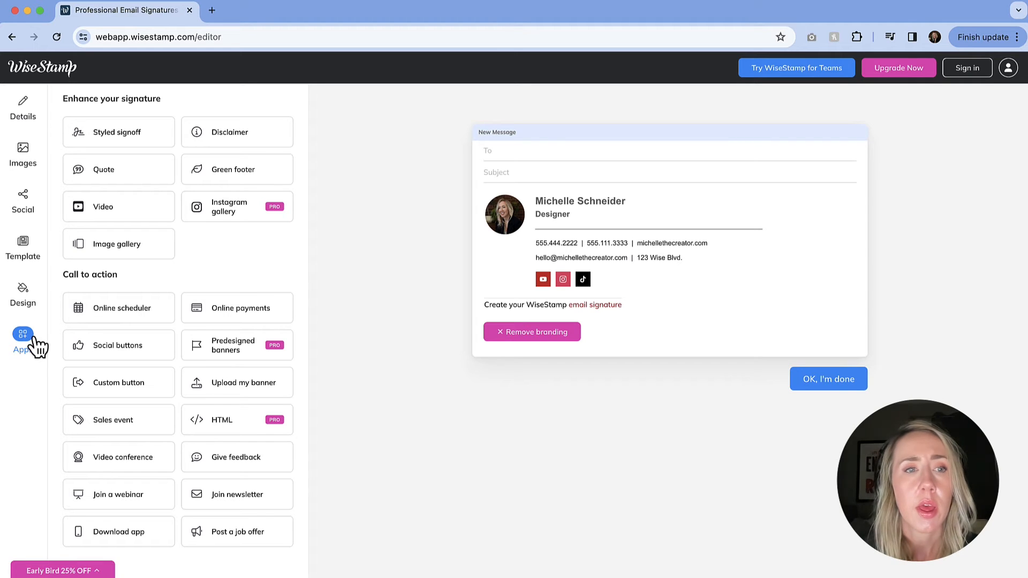
mouse_move(28, 354)
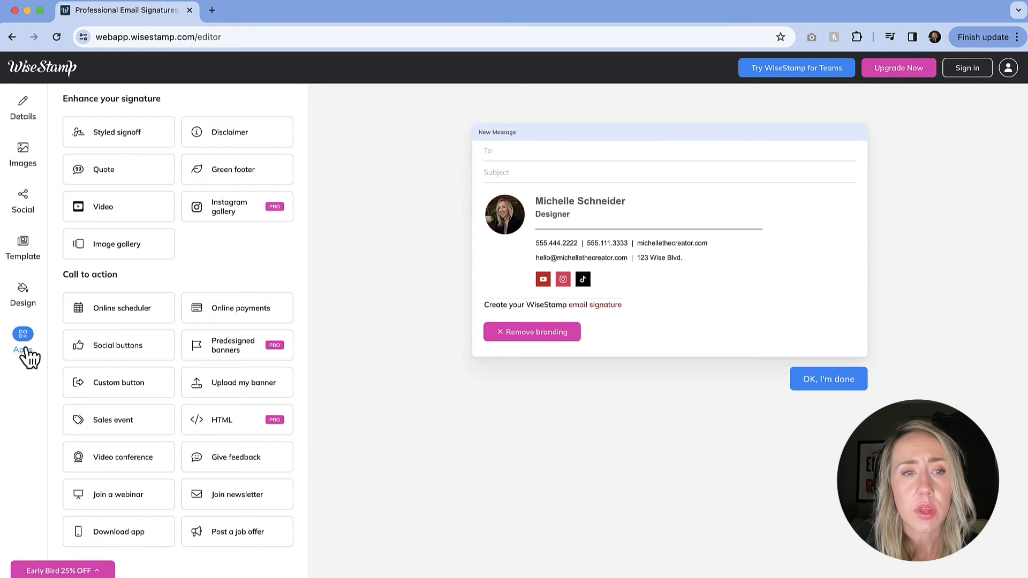
mouse_move(38, 382)
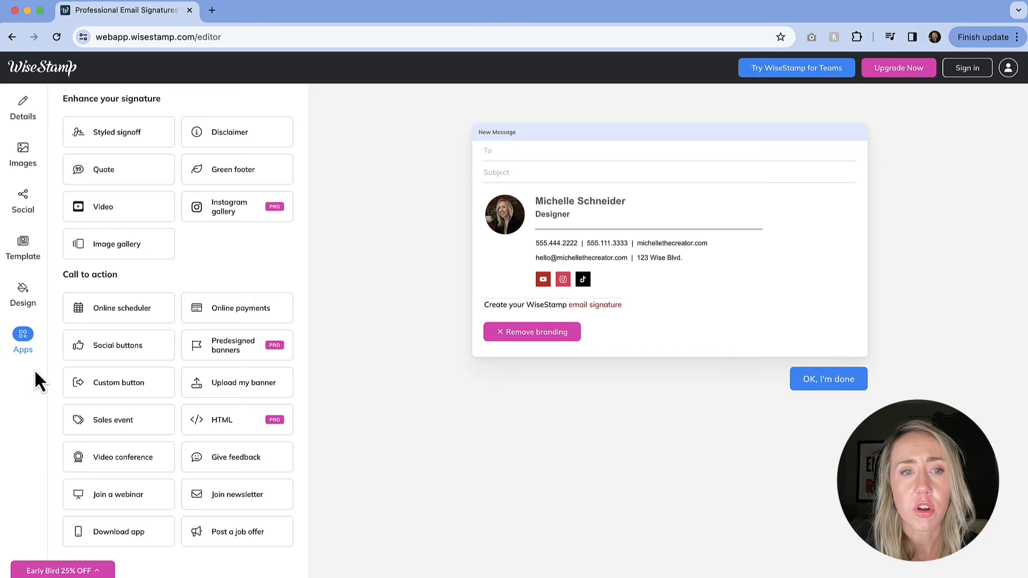
left_click(229, 207)
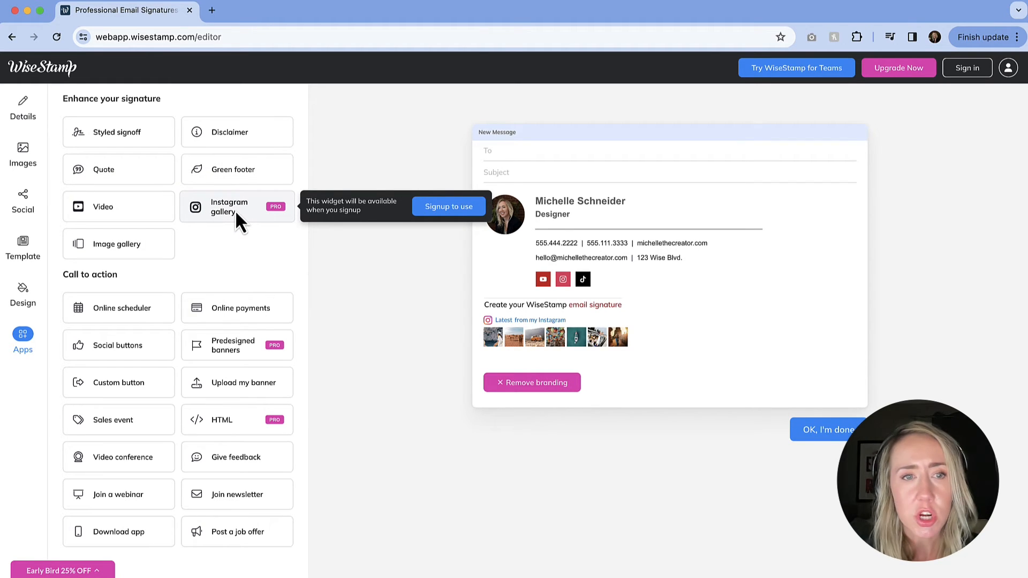
left_click(234, 169)
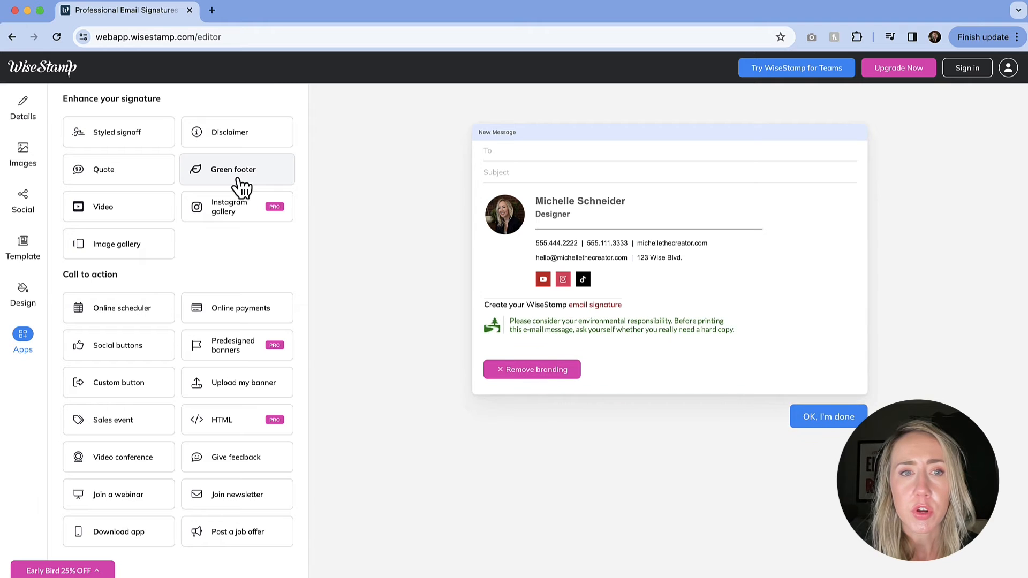
left_click(230, 132)
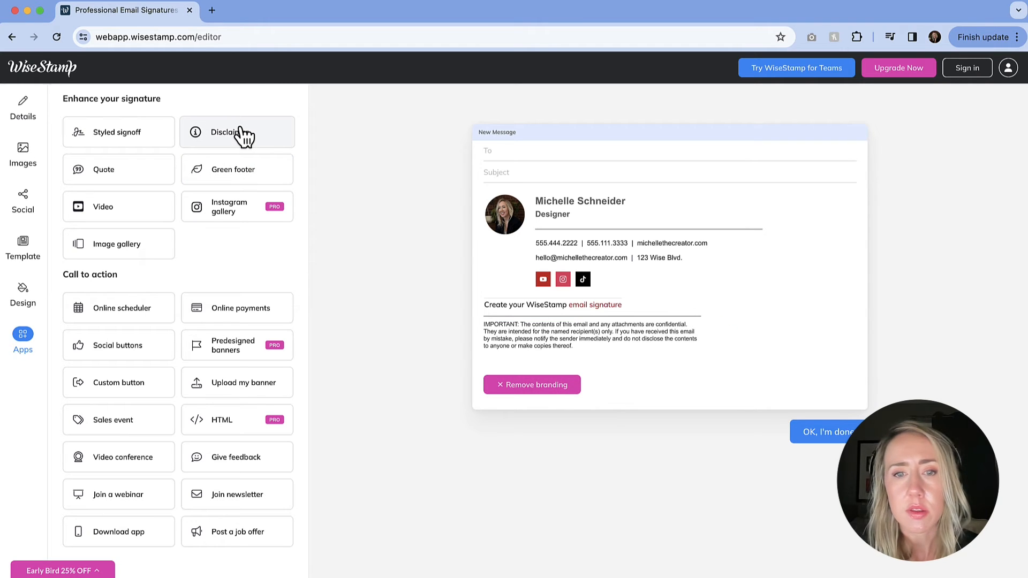
left_click(118, 132)
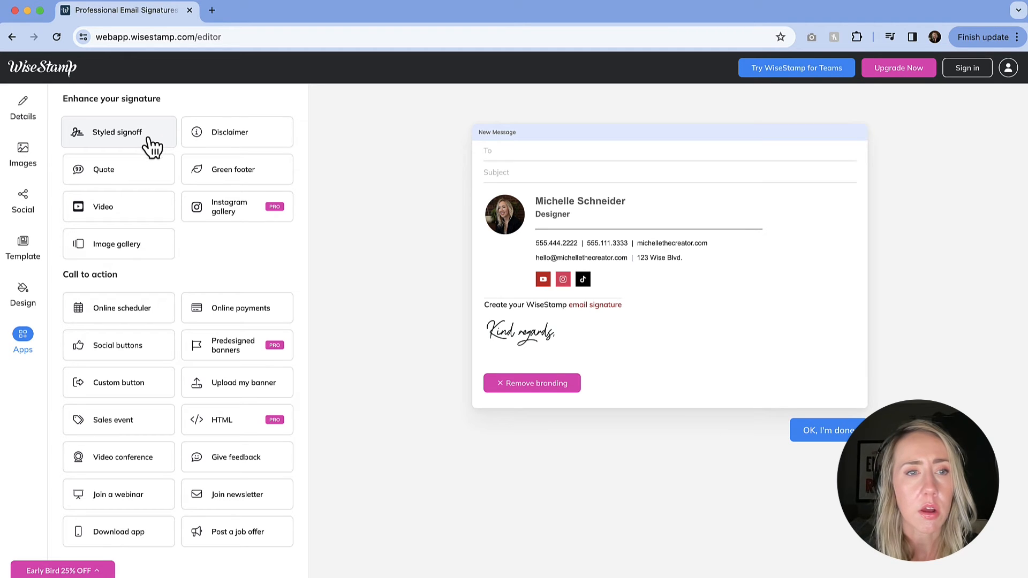
left_click(118, 169)
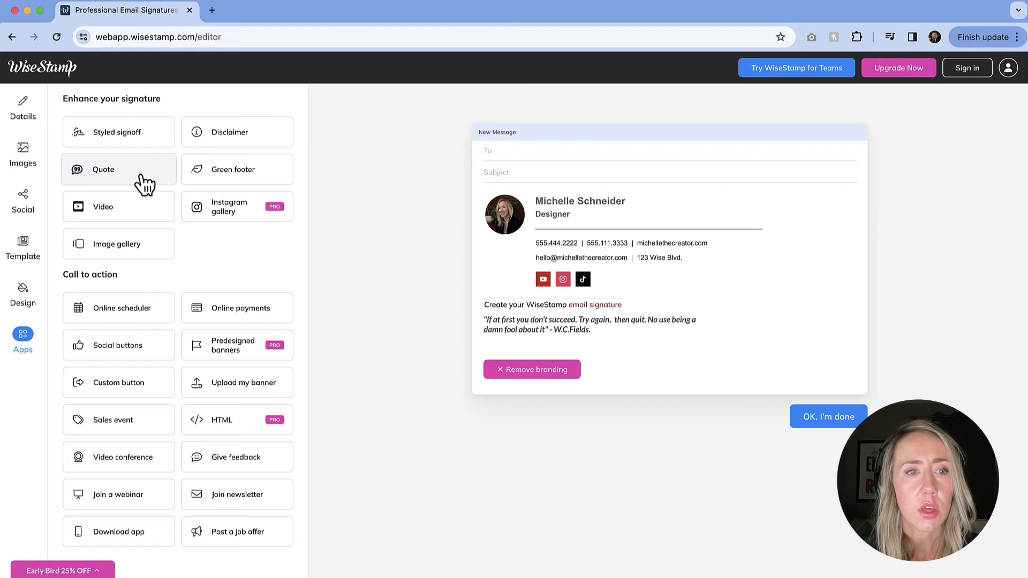
left_click(118, 307)
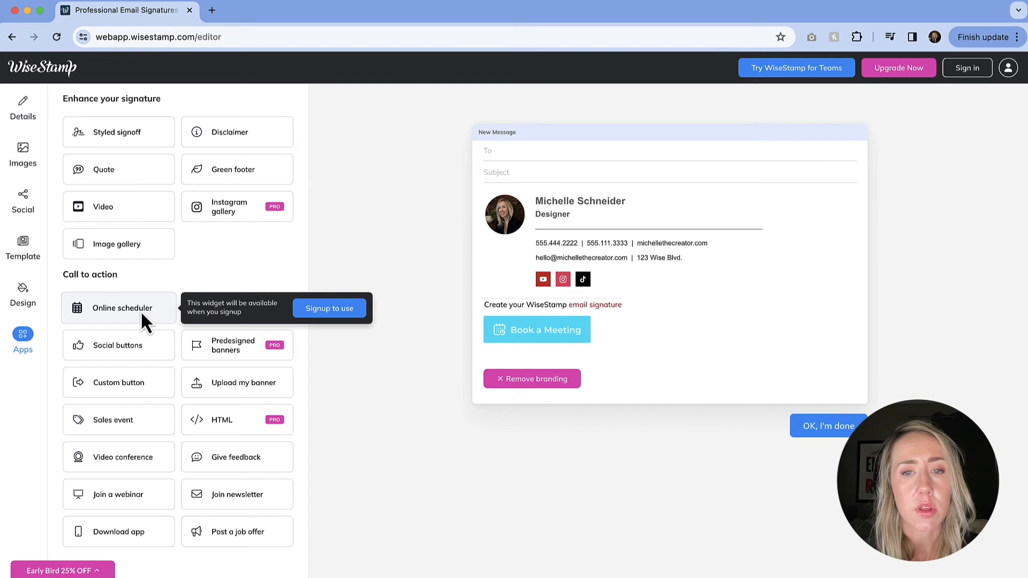
mouse_move(163, 351)
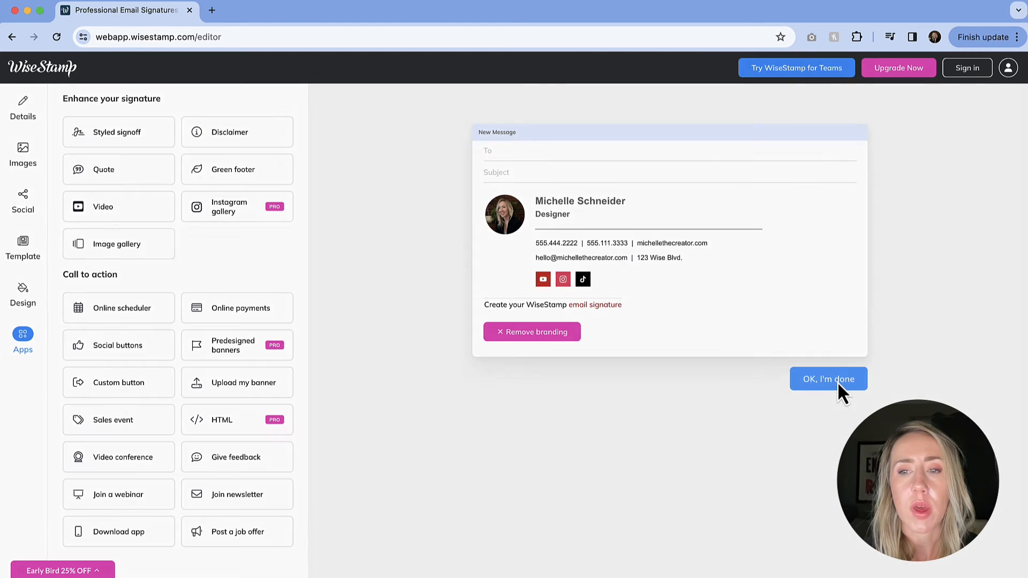
Step: Finish editing with 'OK, I'm done' and sign up to save the signature
left_click(827, 379)
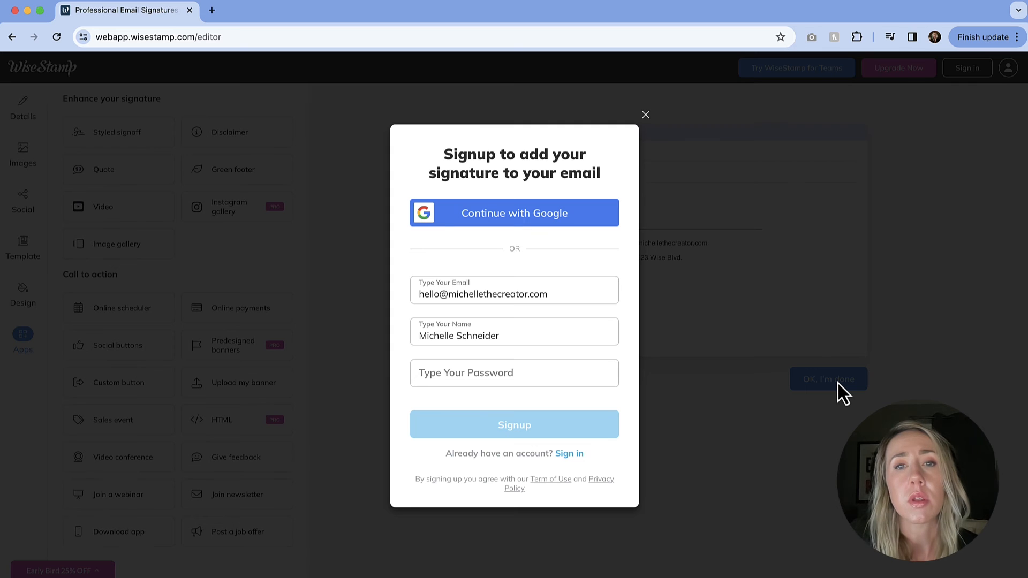
mouse_move(727, 387)
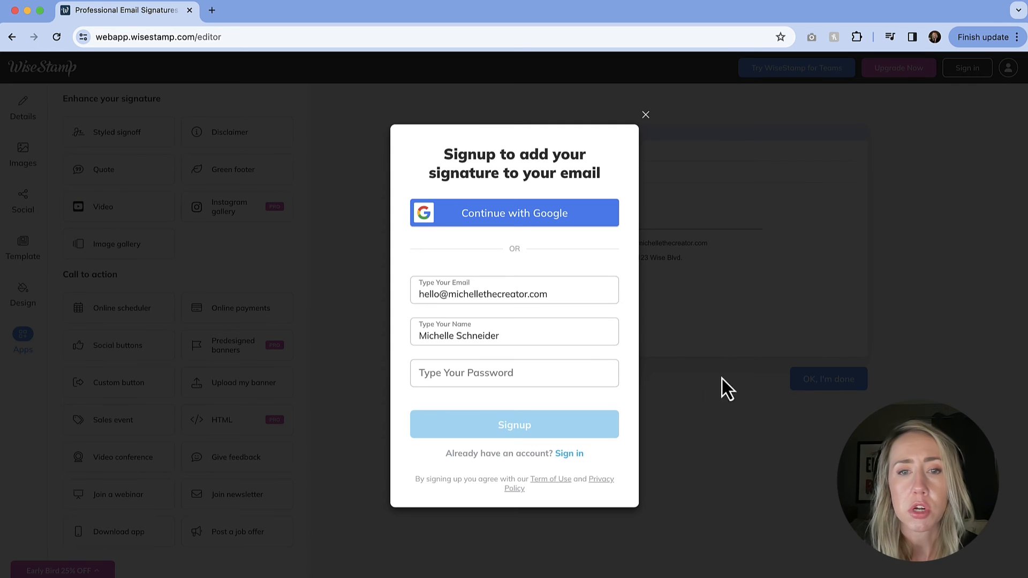
left_click(514, 424)
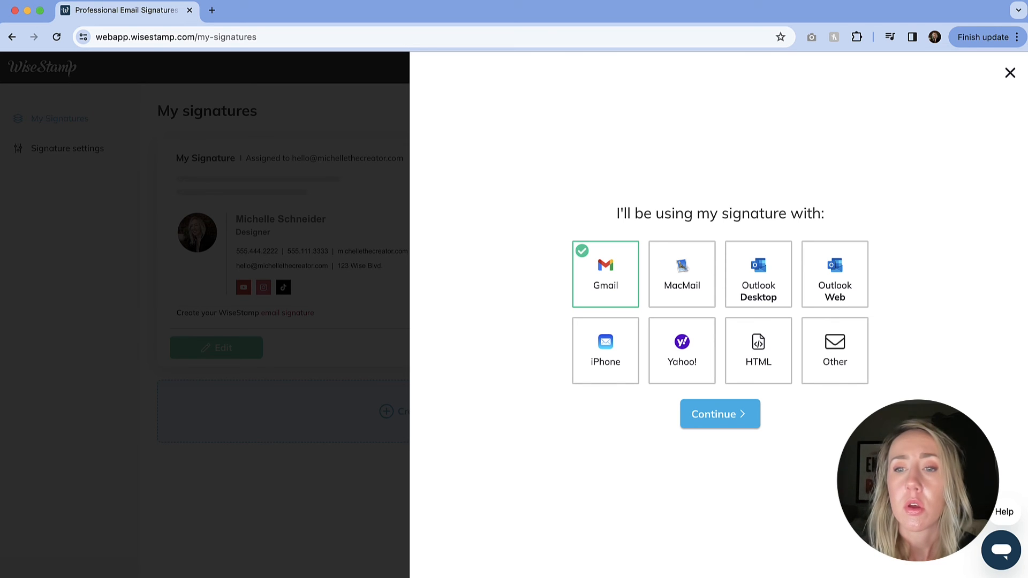
Step: Continue with Gmail selected, then refresh Gmail to load the new signature
left_click(719, 414)
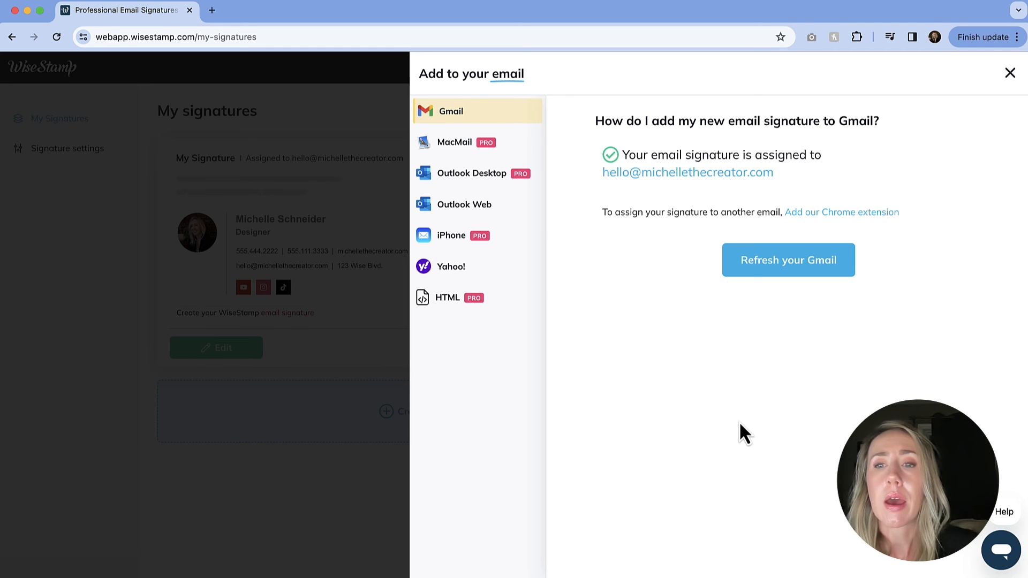
mouse_move(756, 166)
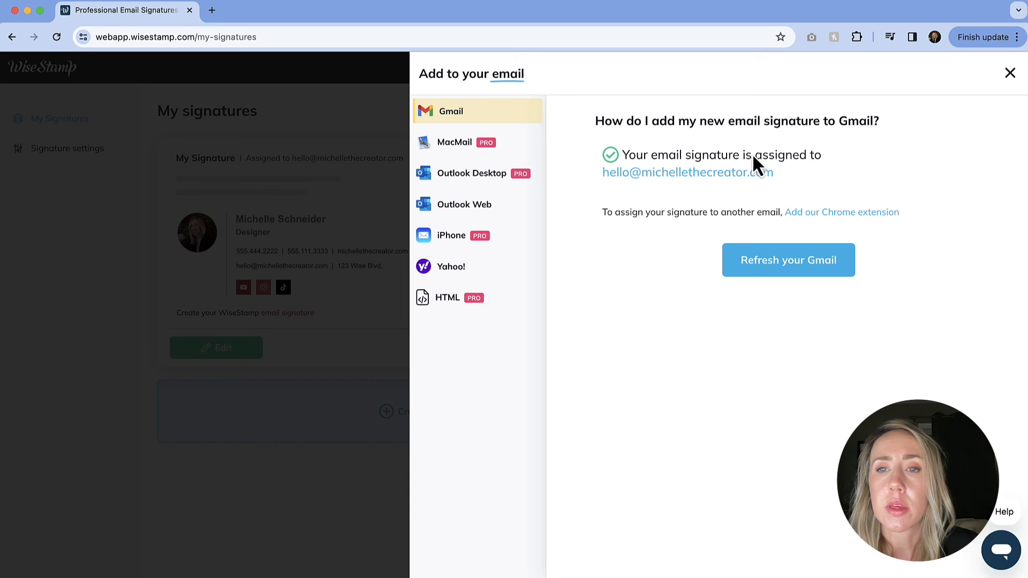
mouse_move(710, 200)
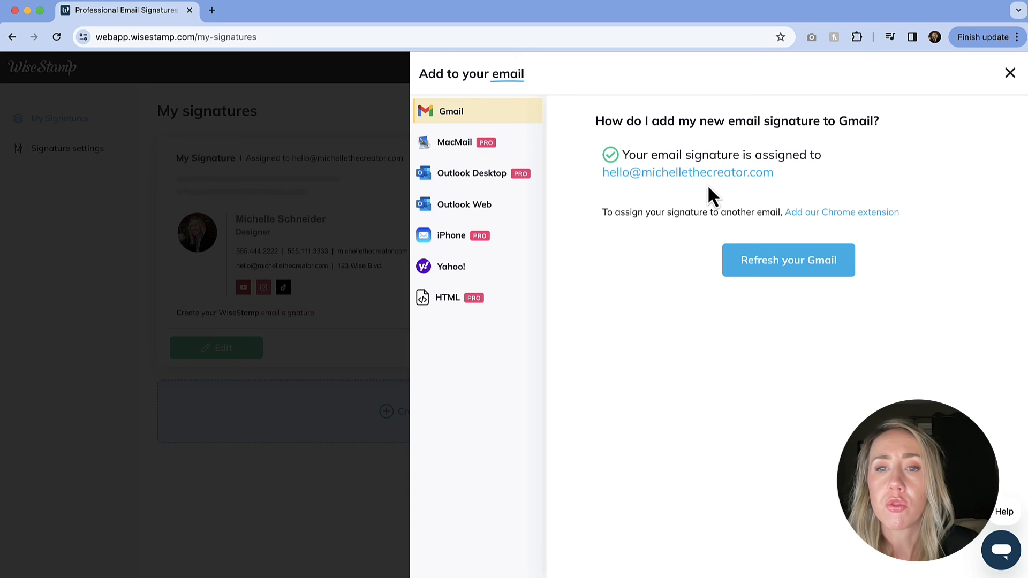
mouse_move(693, 236)
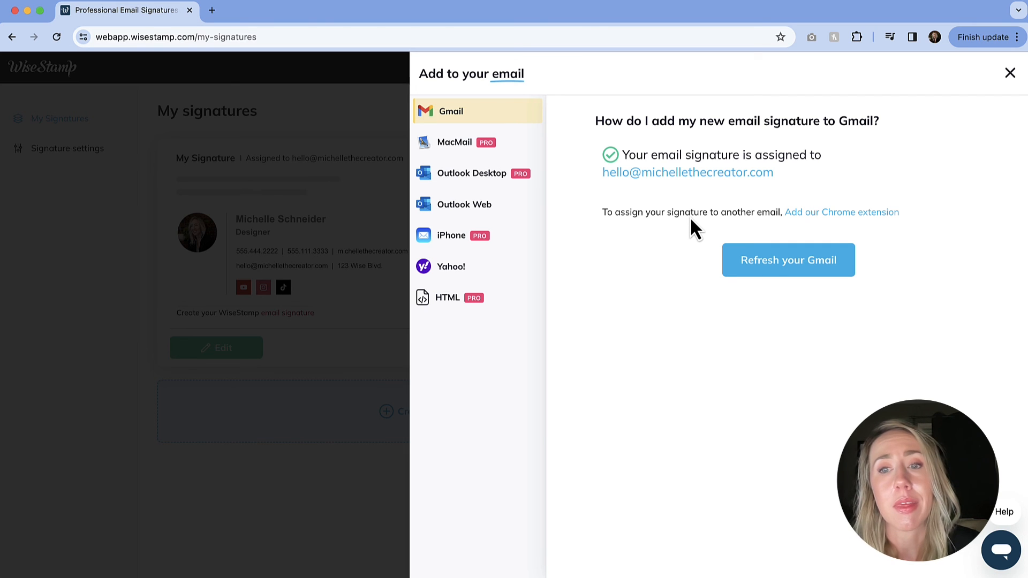
left_click(788, 260)
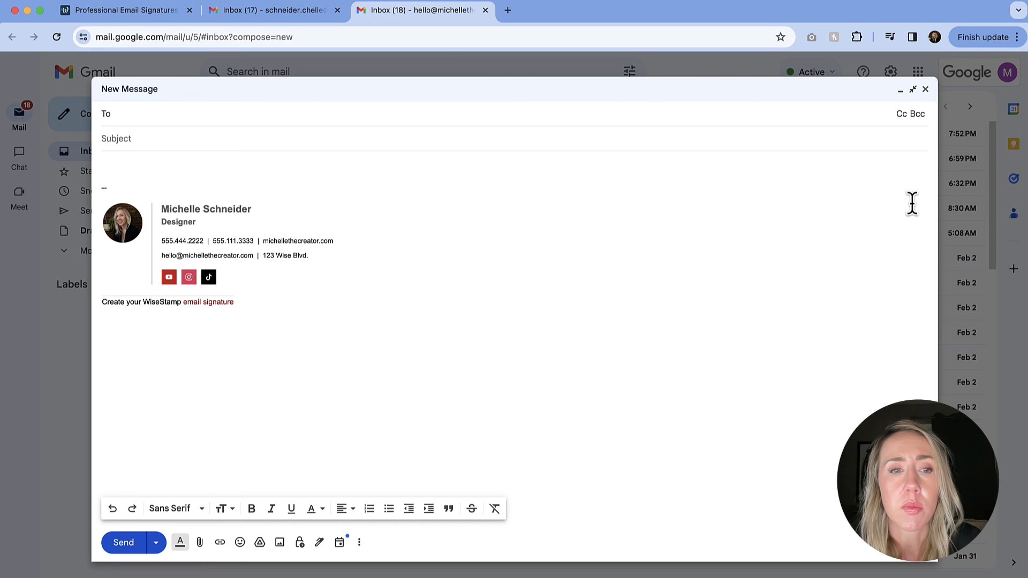
mouse_move(126, 266)
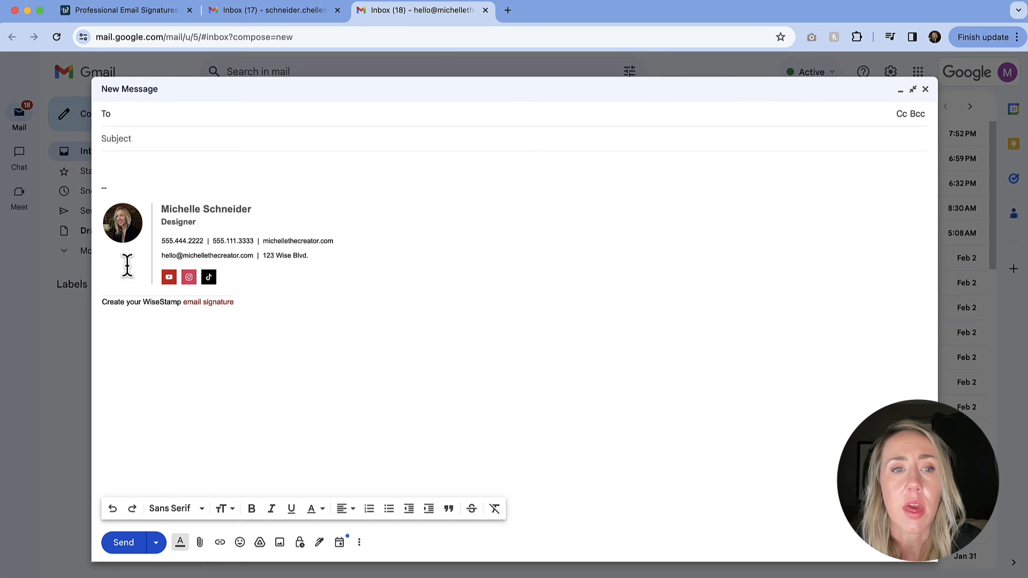
mouse_move(254, 366)
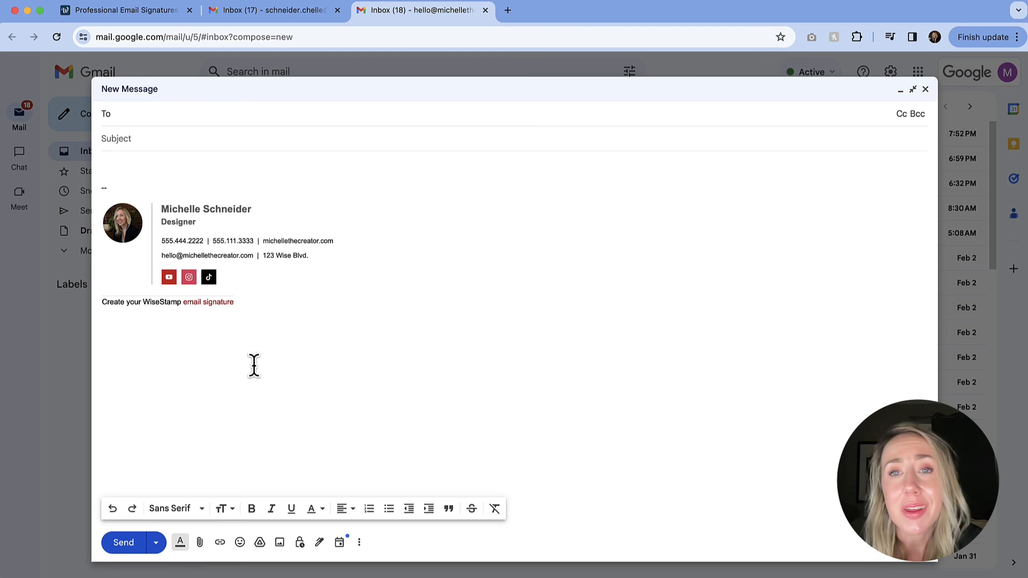